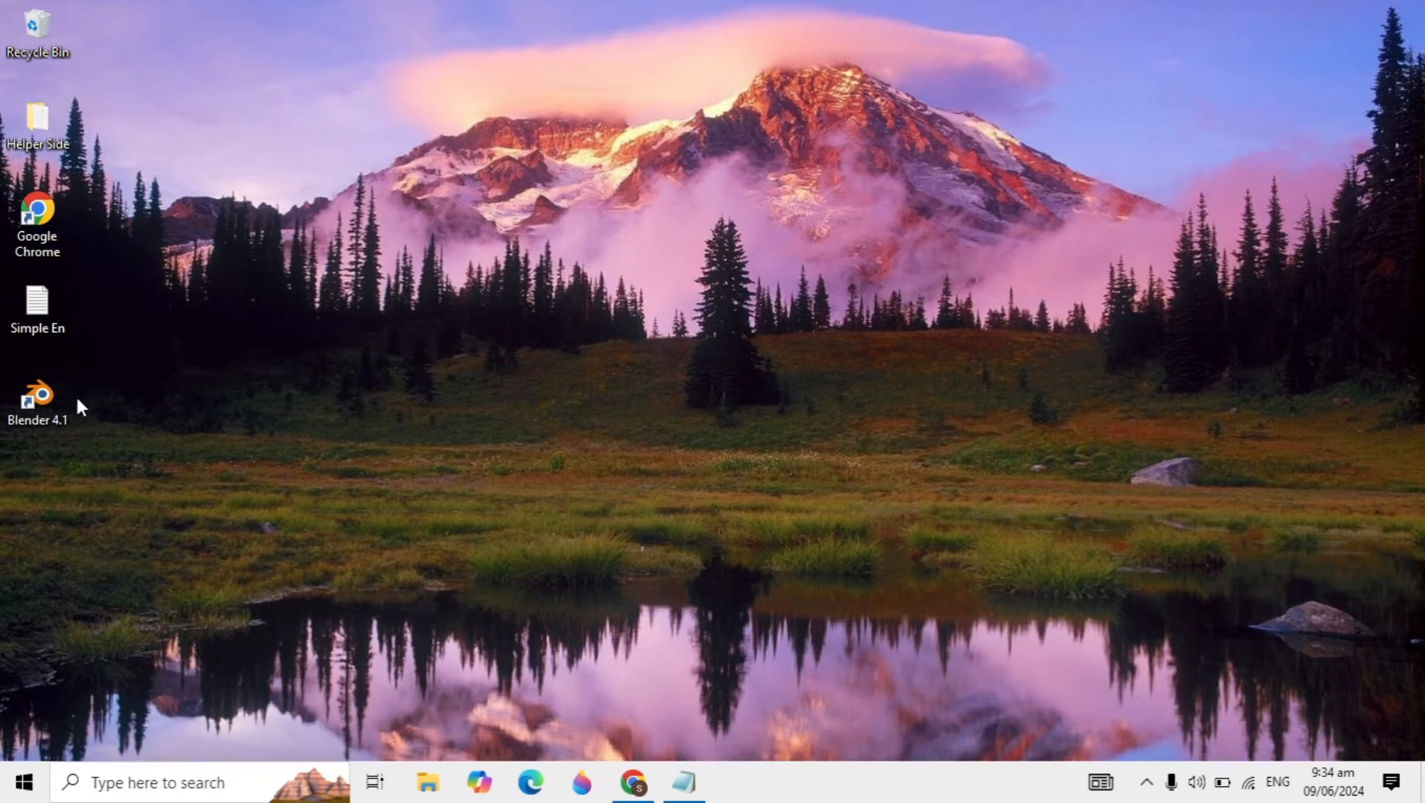
Move the Blender 4.1 shortcut from the left icon column to the desktop centre
{"action": "left_click_drag", "start_coordinate": [37, 396], "coordinate": [351, 314]}
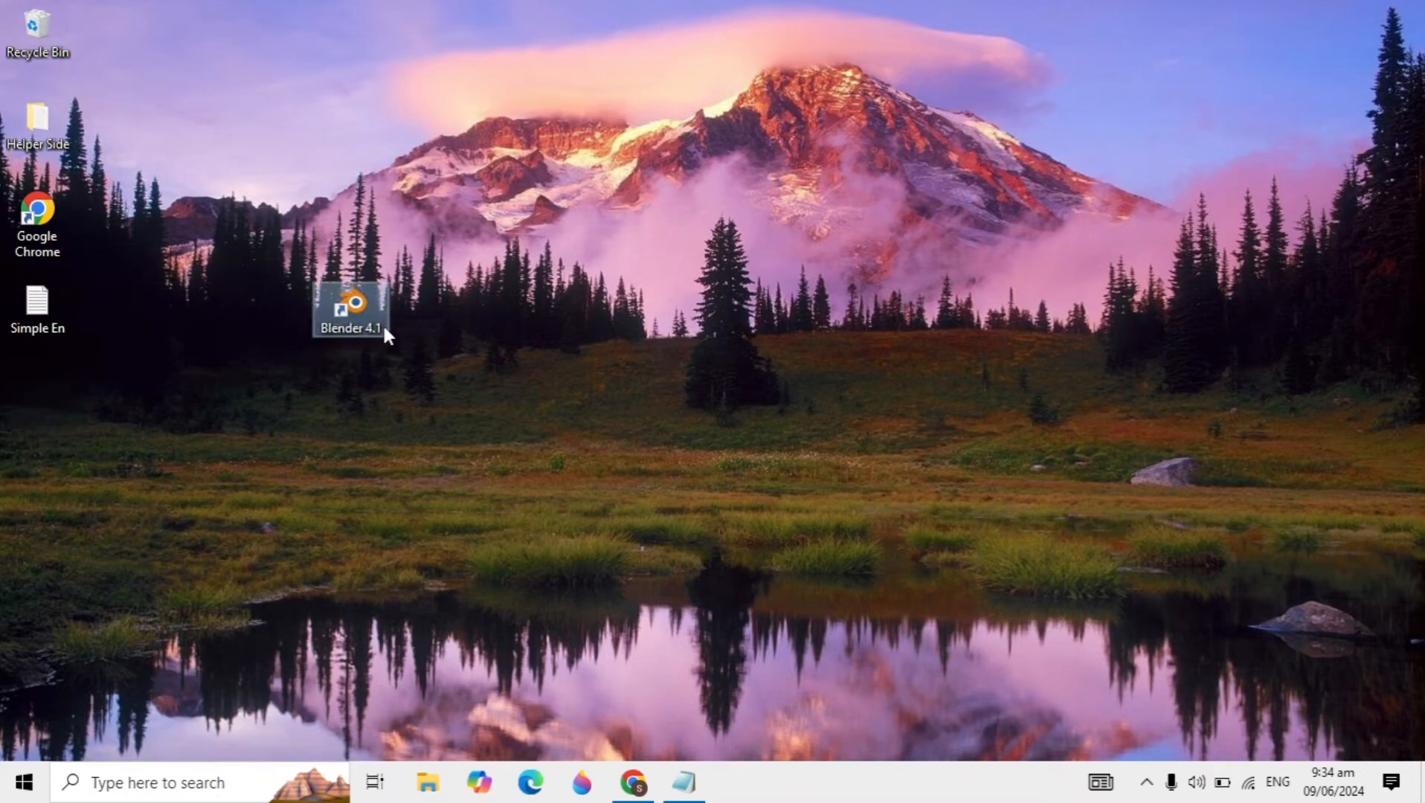
{"action": "mouse_move", "coordinate": [366, 337]}
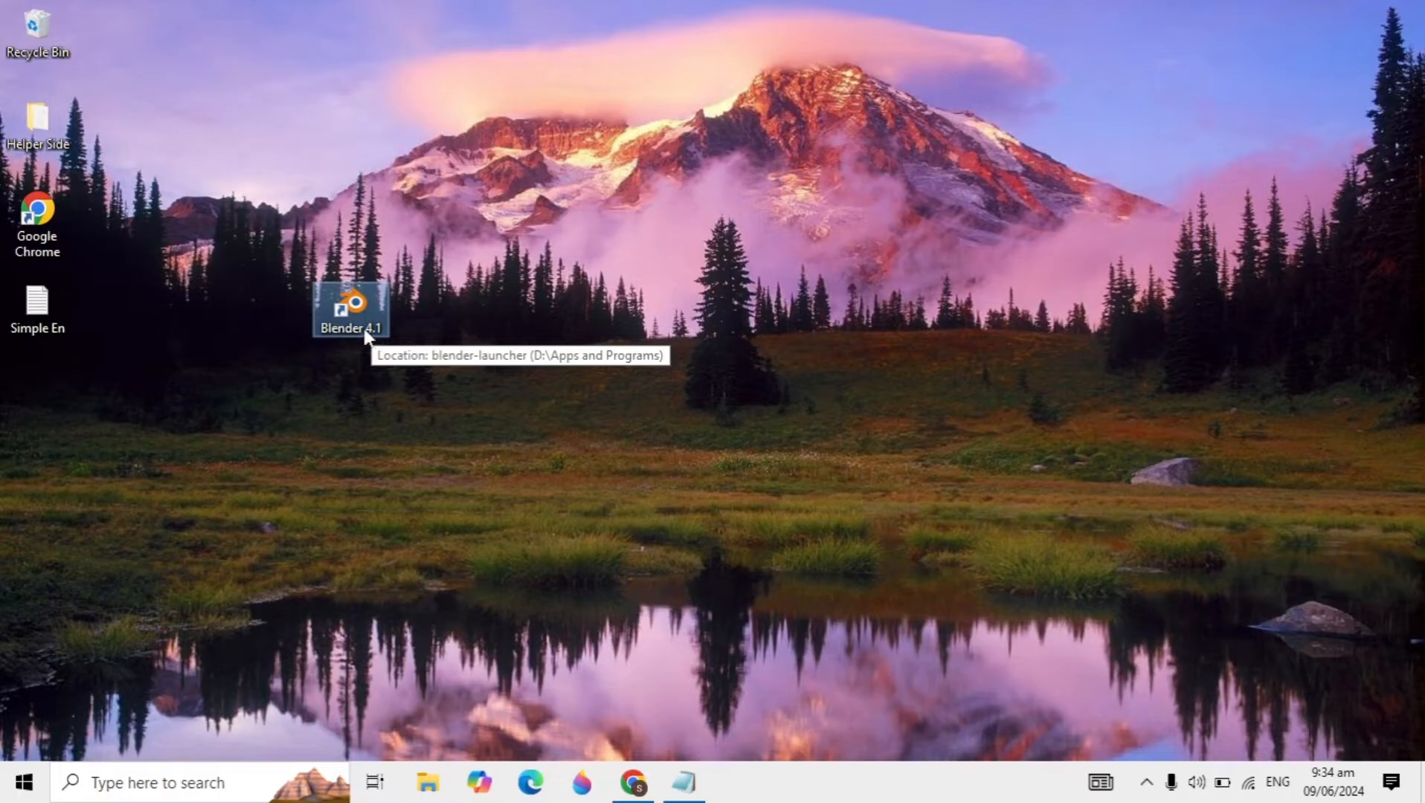
{"action": "mouse_move", "coordinate": [359, 332]}
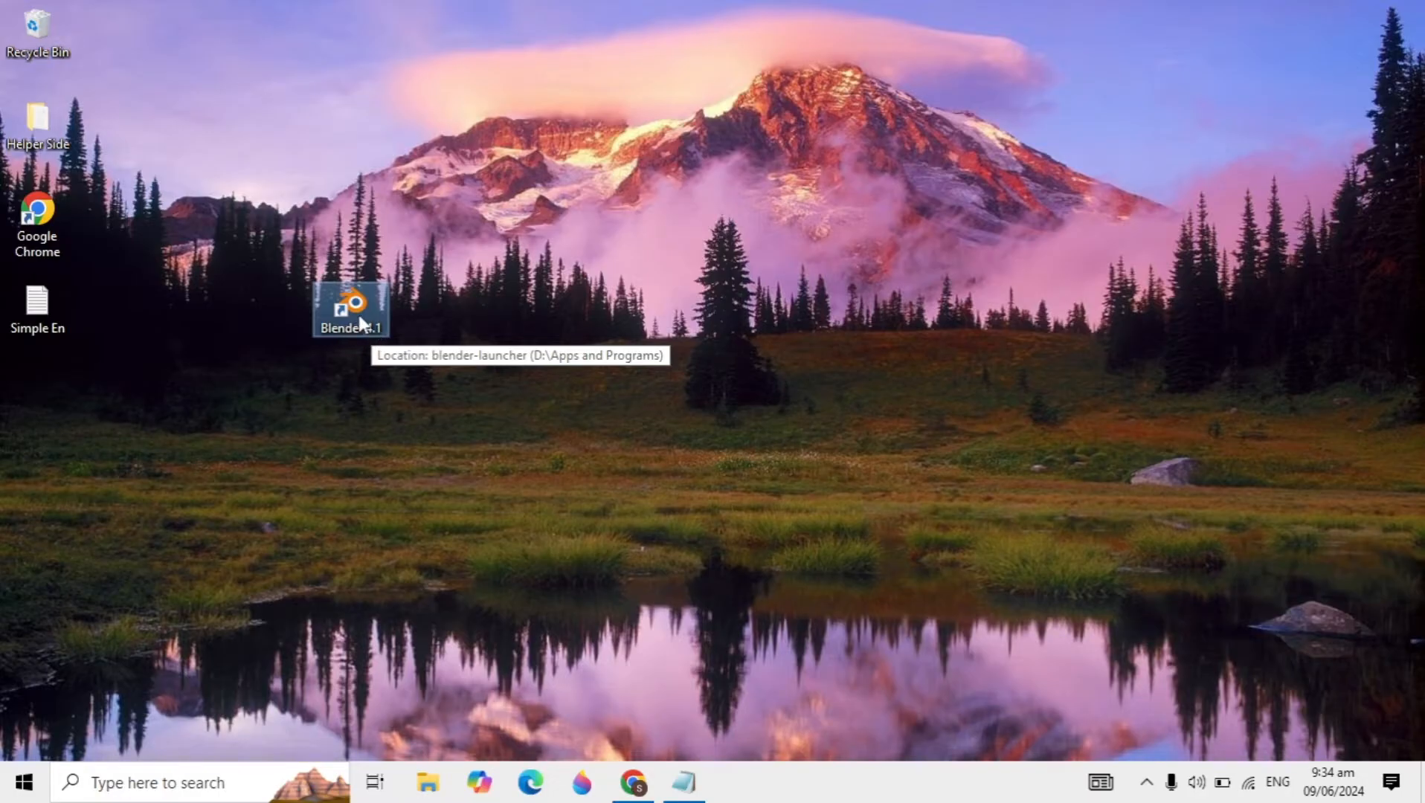
Reach the Blender 4.1 shortcut's Compatibility properties
{"action": "right_click", "coordinate": [351, 309]}
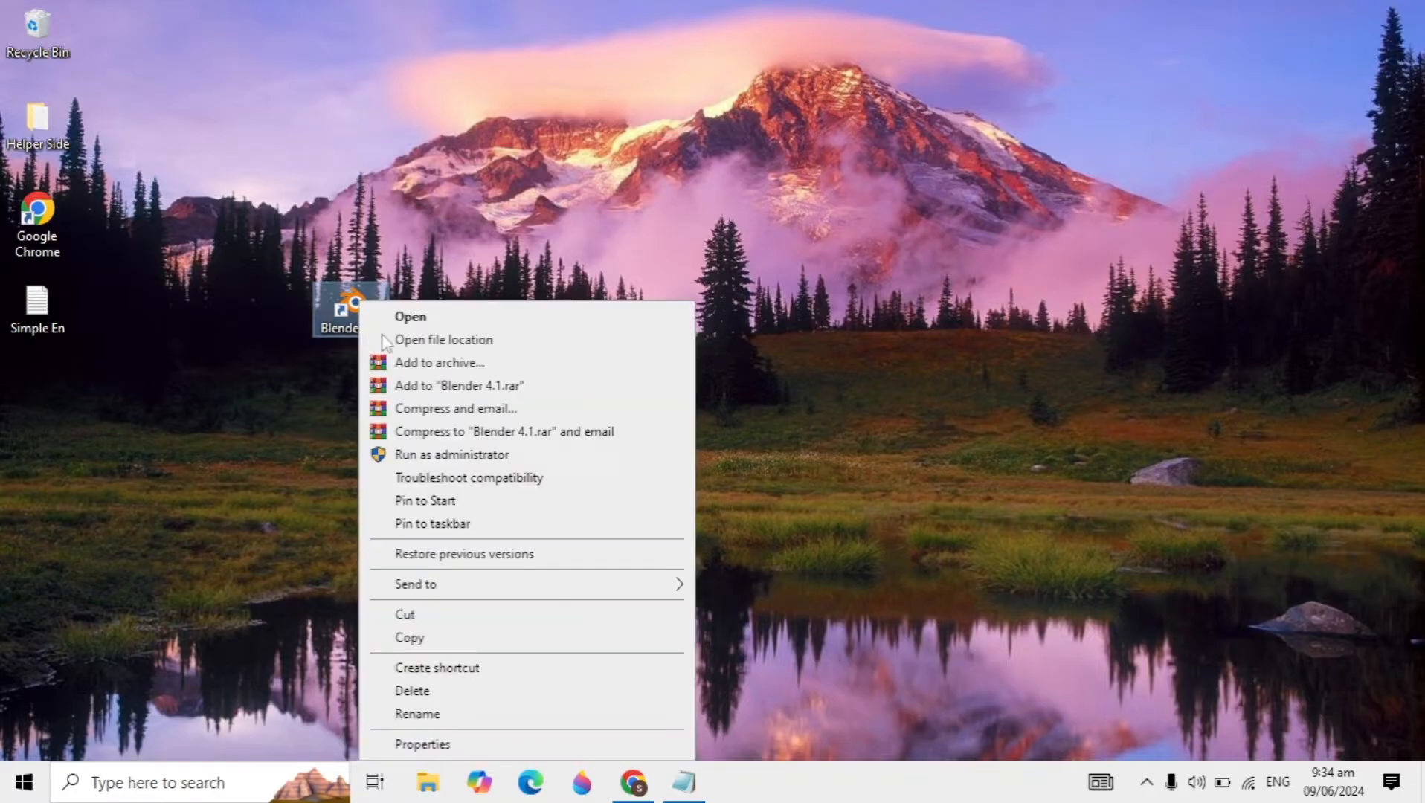
{"action": "left_click", "coordinate": [421, 744]}
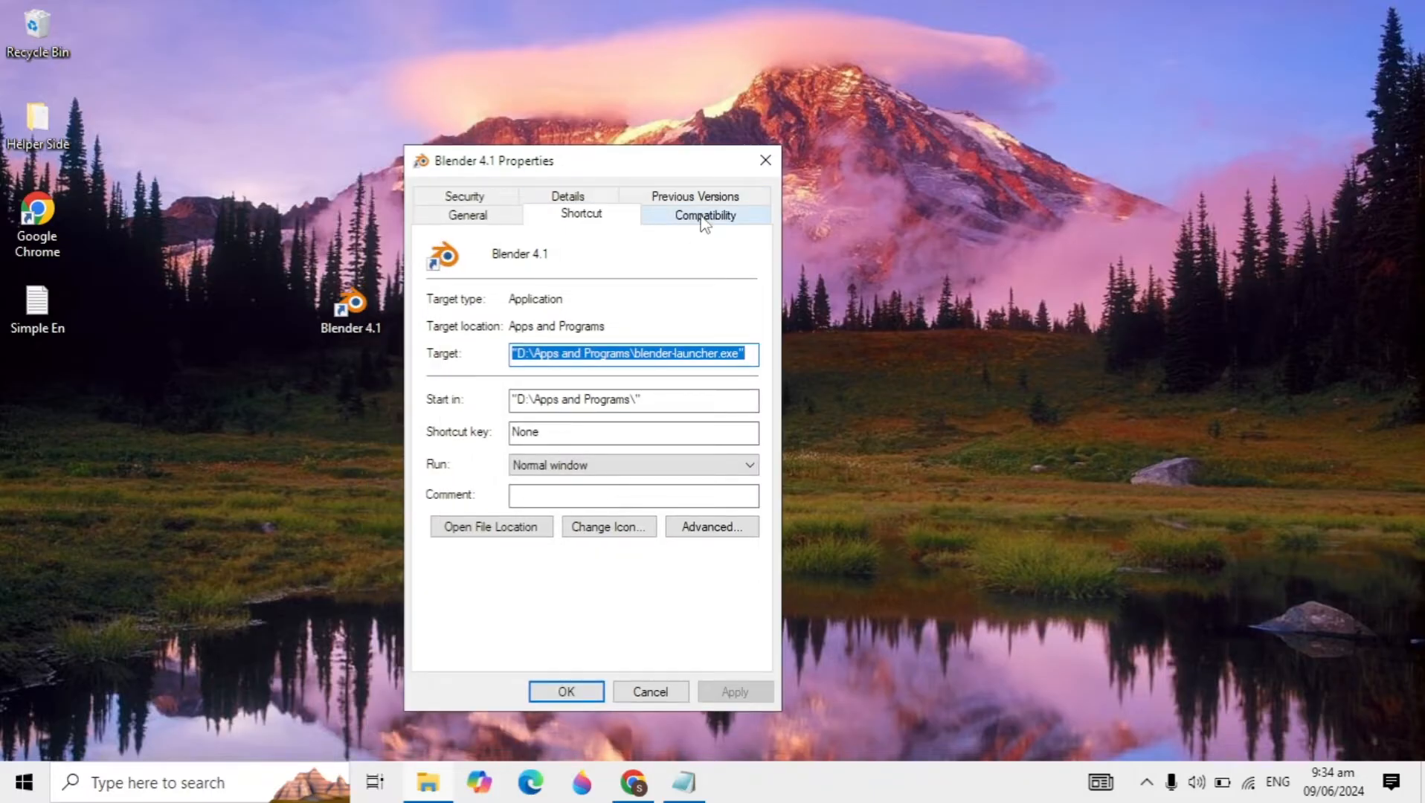
{"action": "left_click", "coordinate": [704, 214]}
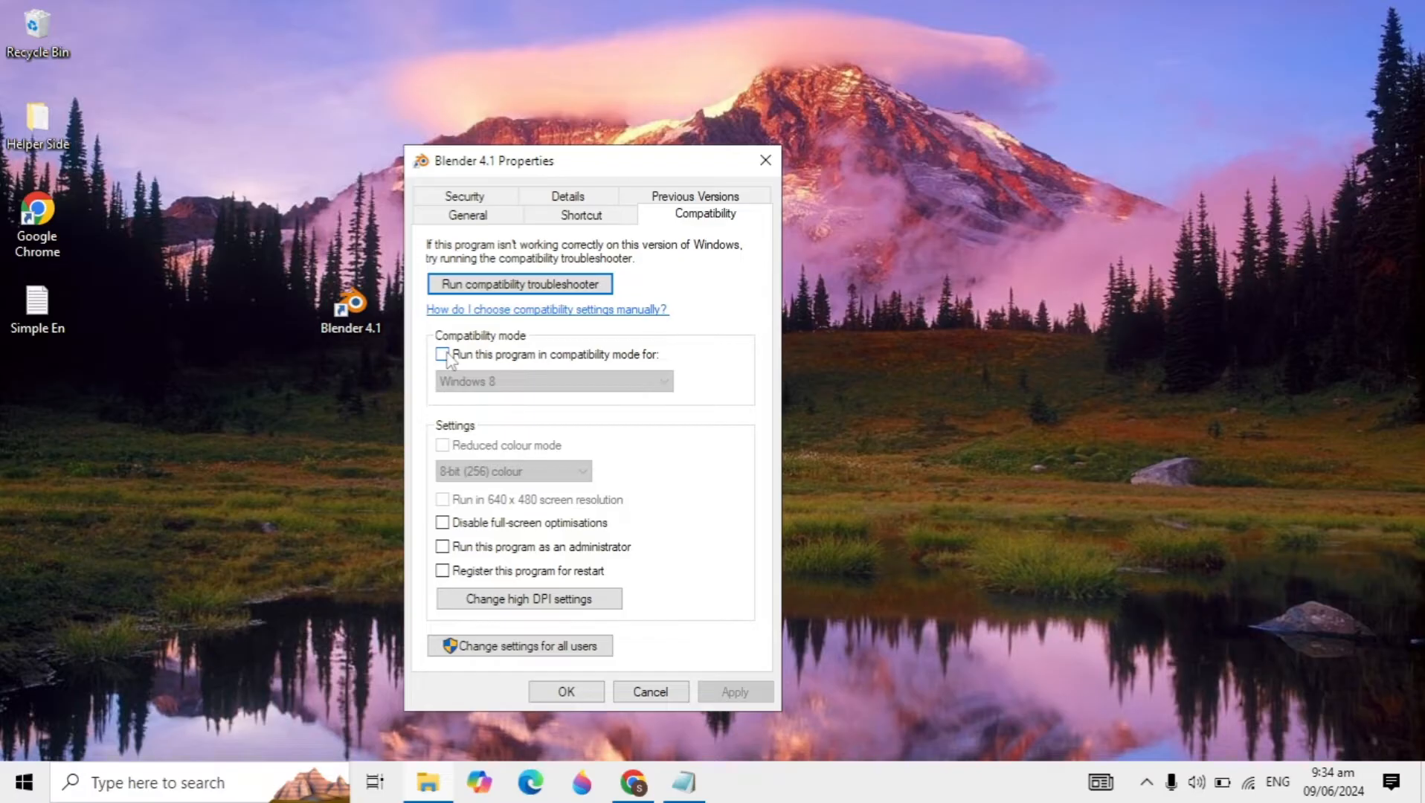
Enable Windows 8 compatibility mode and Run as administrator, then apply and confirm
{"action": "left_click", "coordinate": [443, 354]}
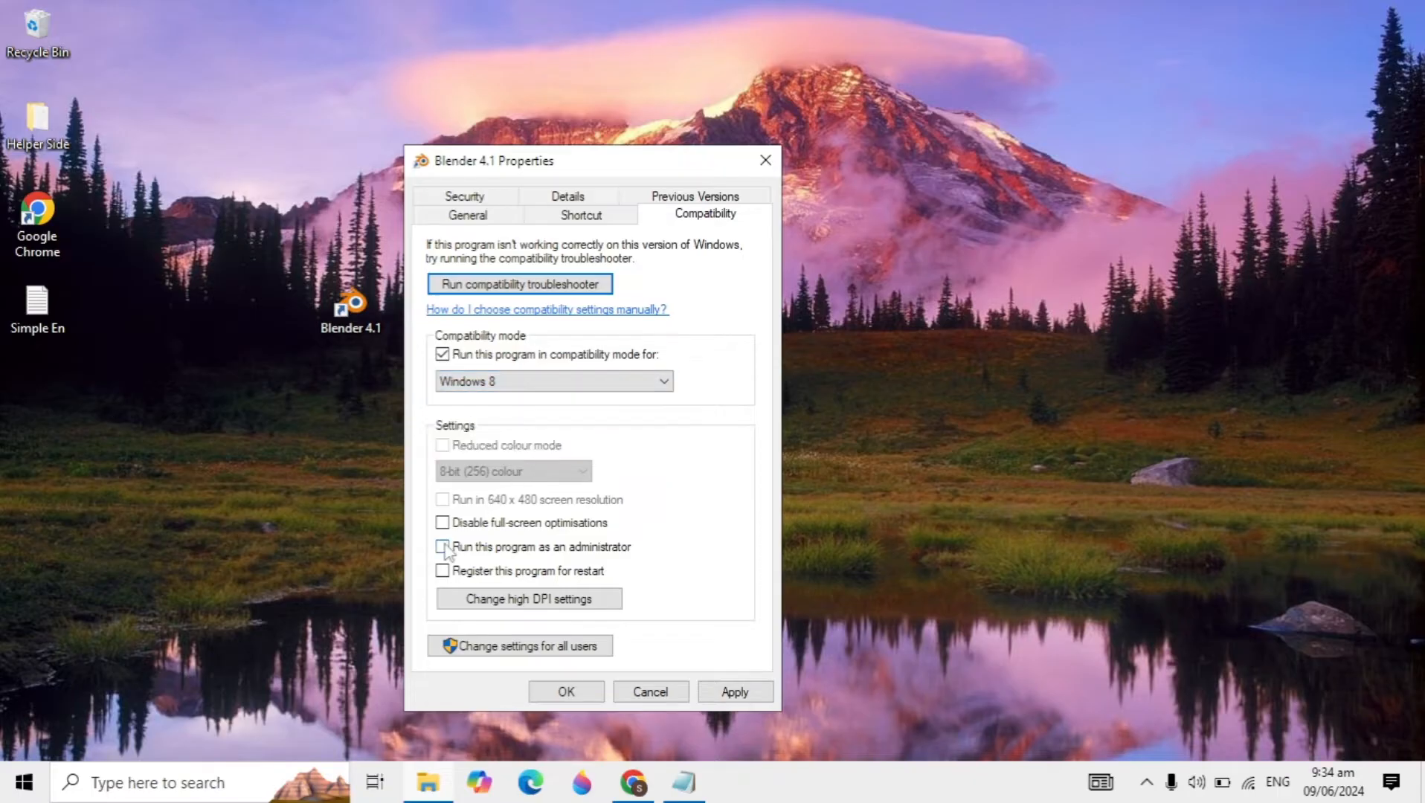
{"action": "left_click", "coordinate": [443, 546]}
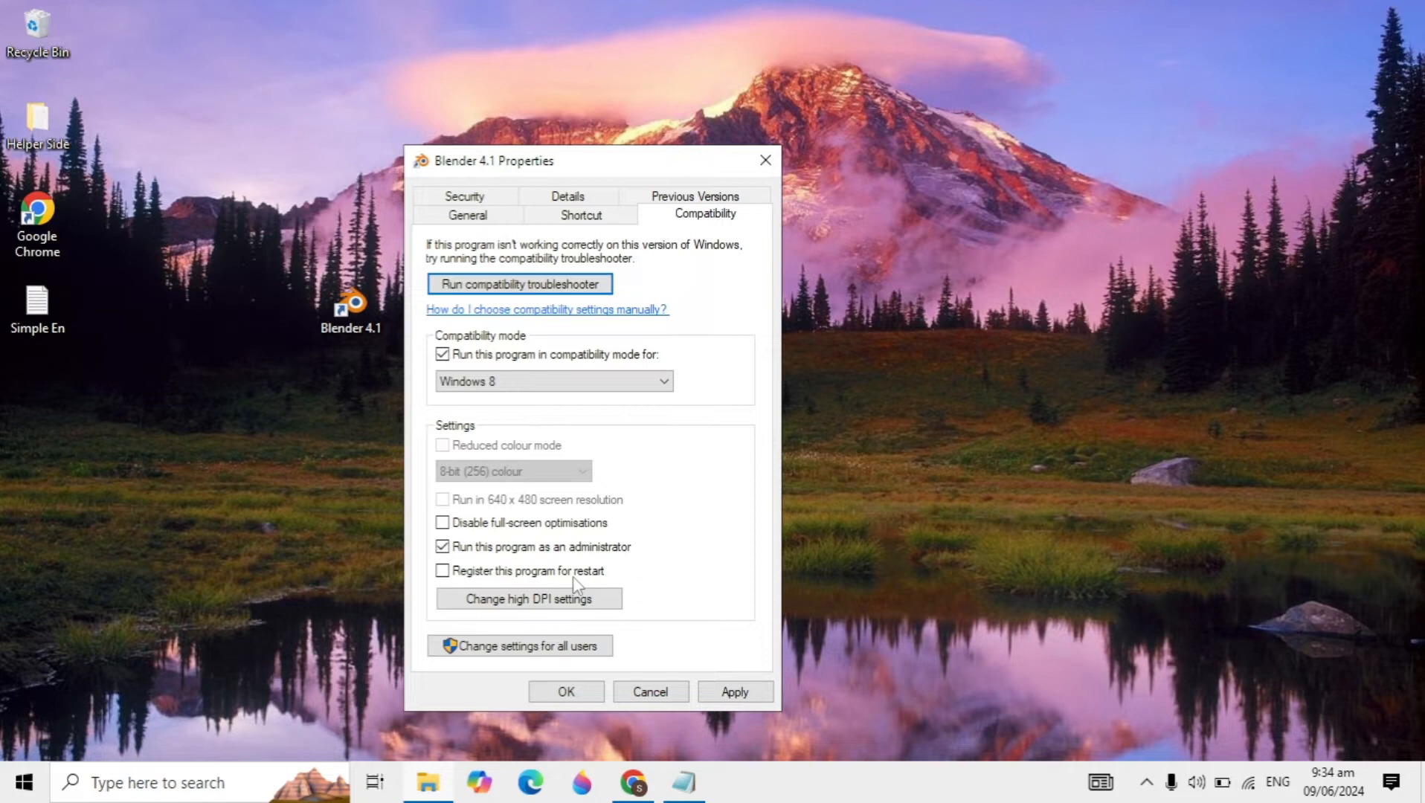
{"action": "left_click", "coordinate": [735, 692]}
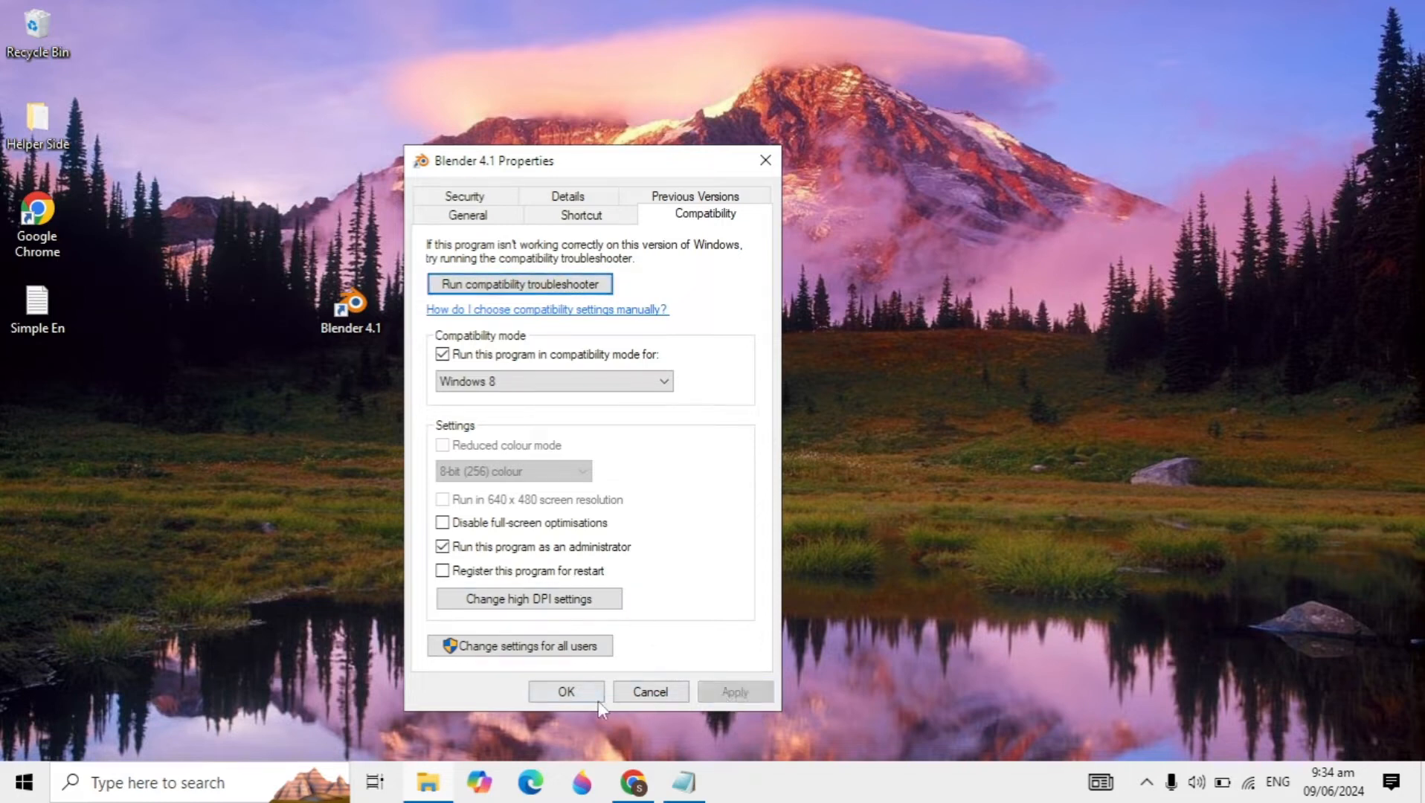
{"action": "left_click", "coordinate": [564, 692]}
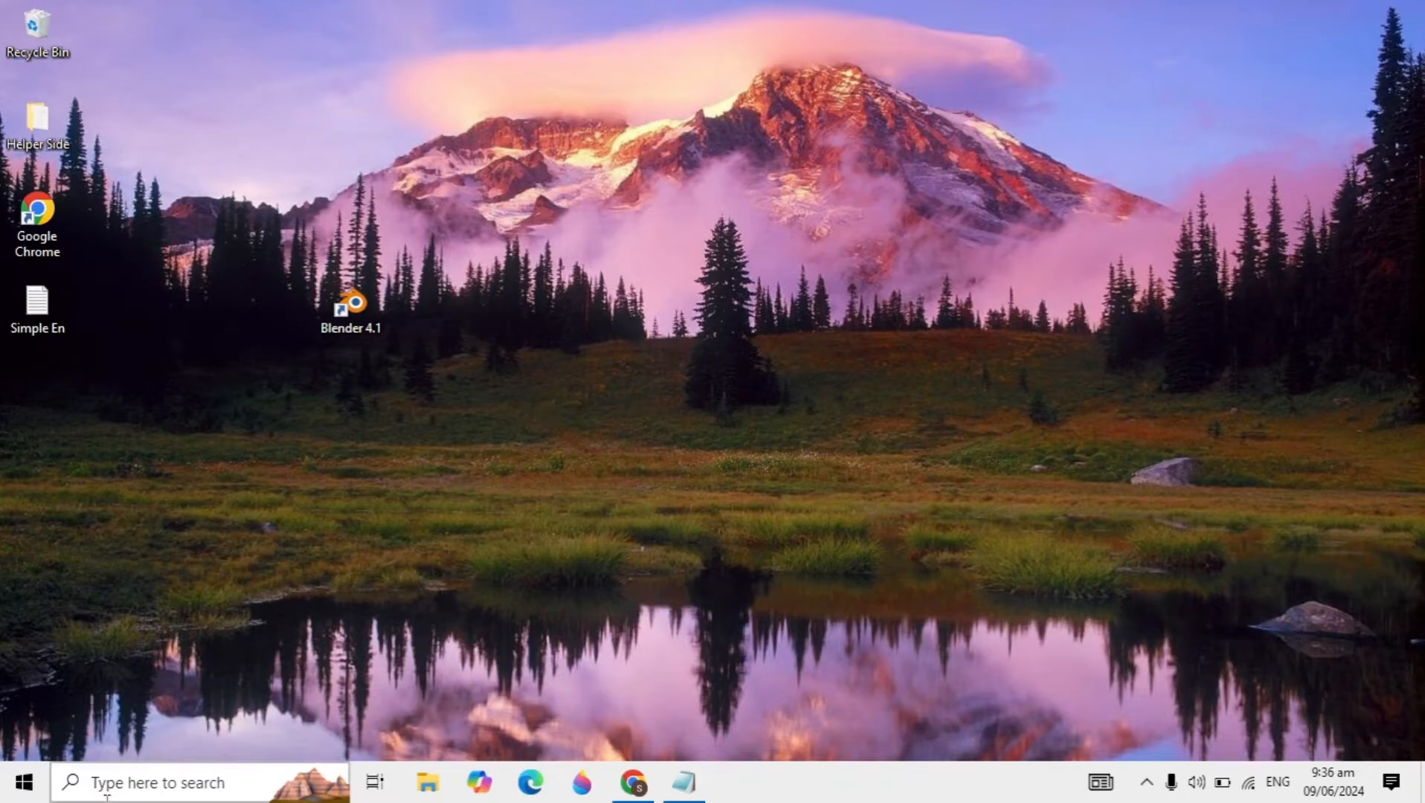
Search 'troubleshoot settings' and reach the Additional troubleshooters list near Program Compatibility
{"action": "type", "text": "troubleshoot settings"}
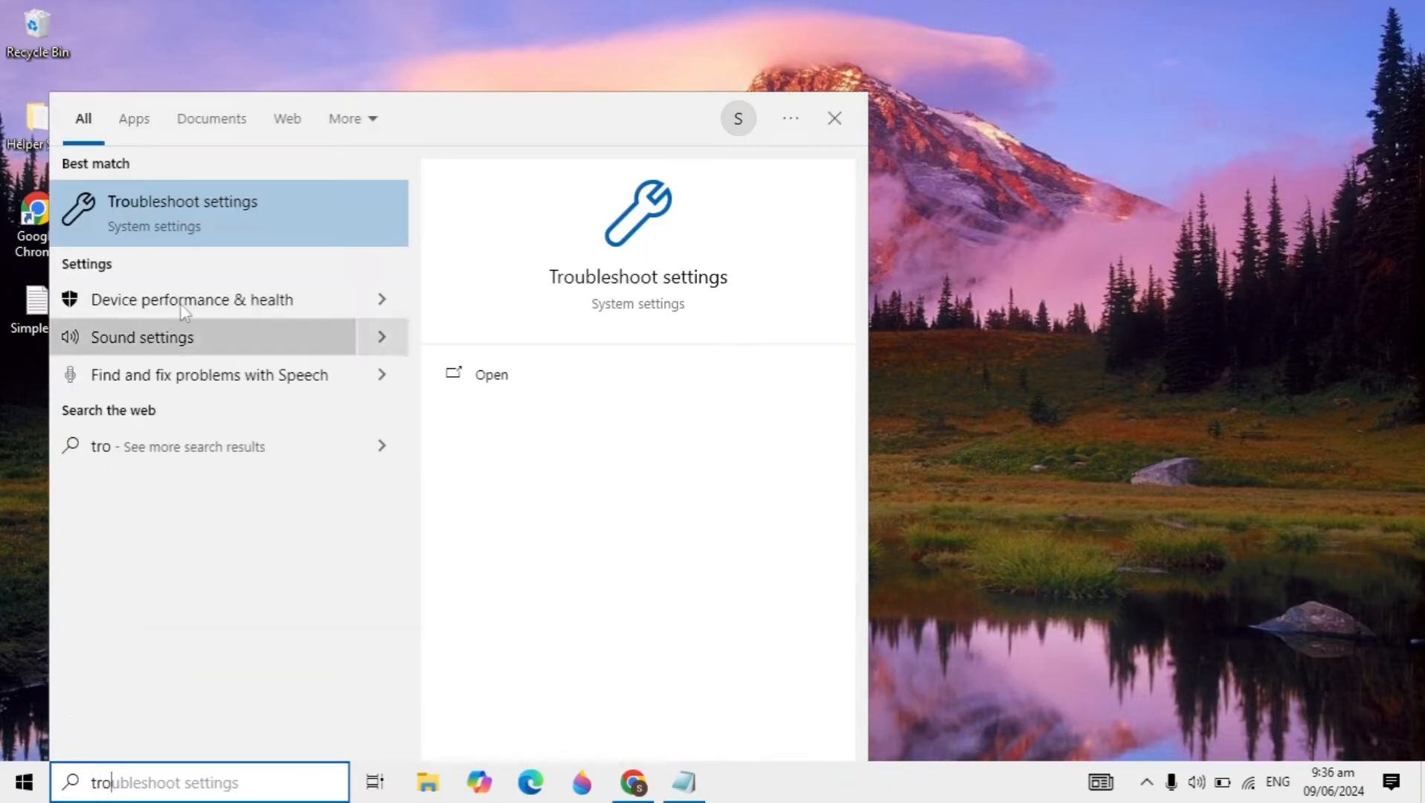
{"action": "left_click", "coordinate": [181, 213]}
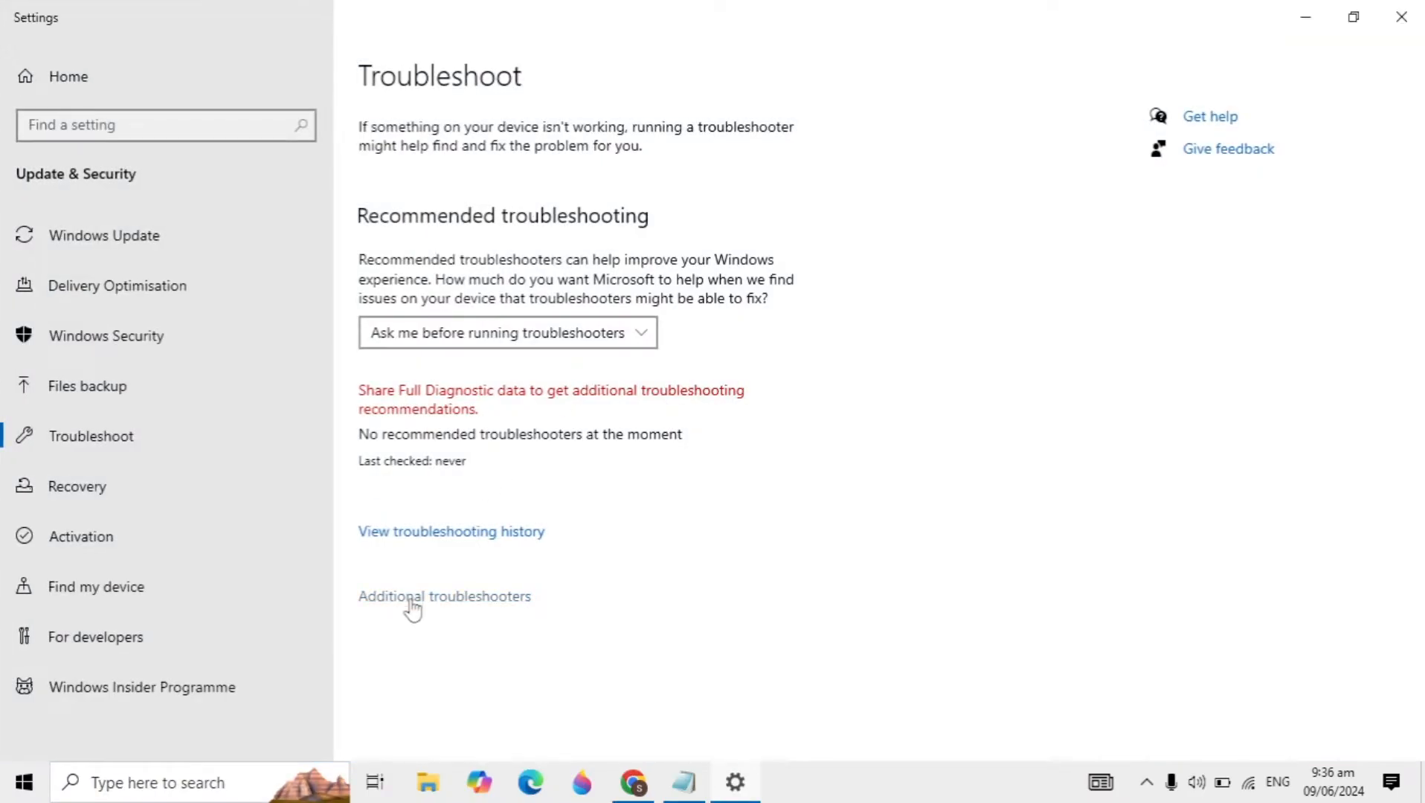
{"action": "left_click", "coordinate": [445, 596]}
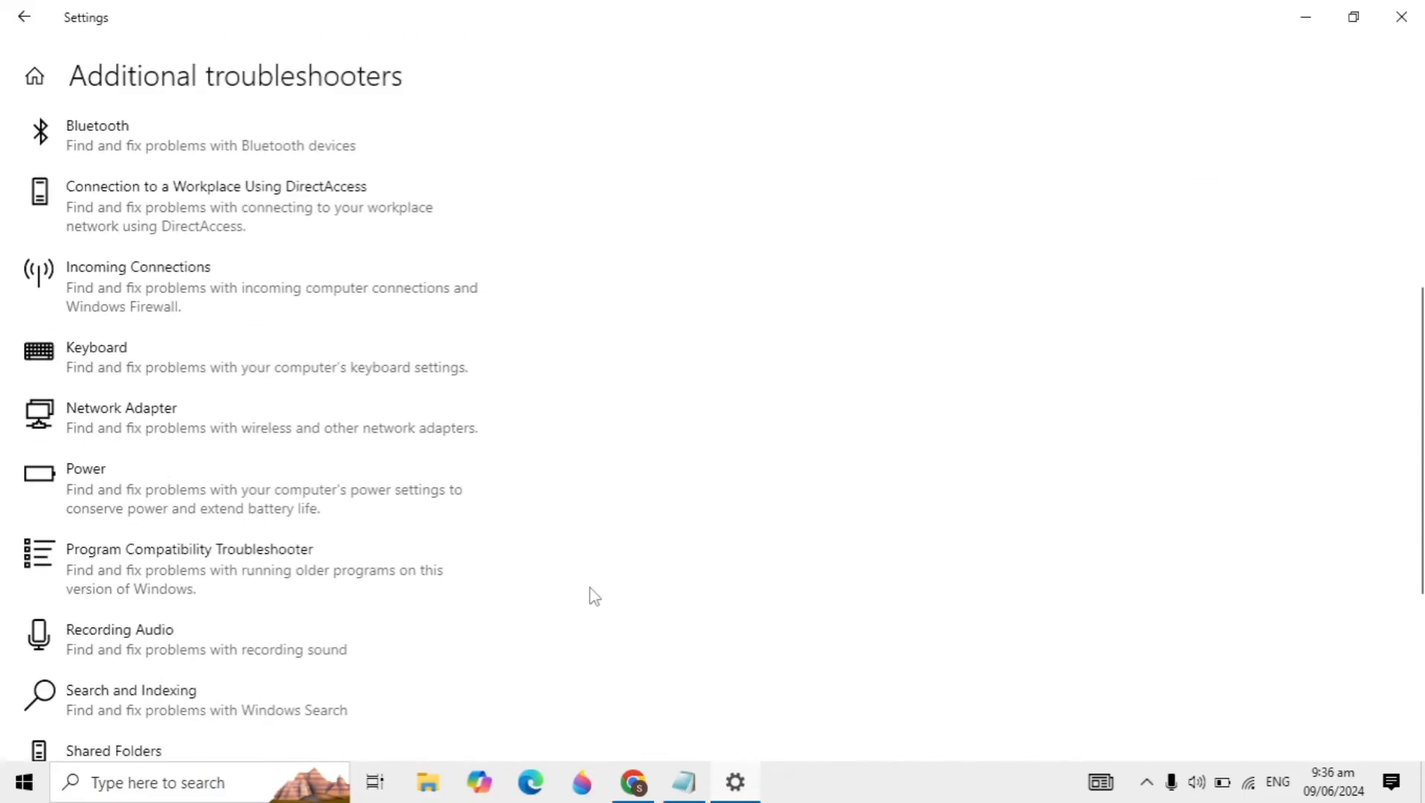
{"action": "scroll", "scroll_direction": "down", "scroll_amount": 3}
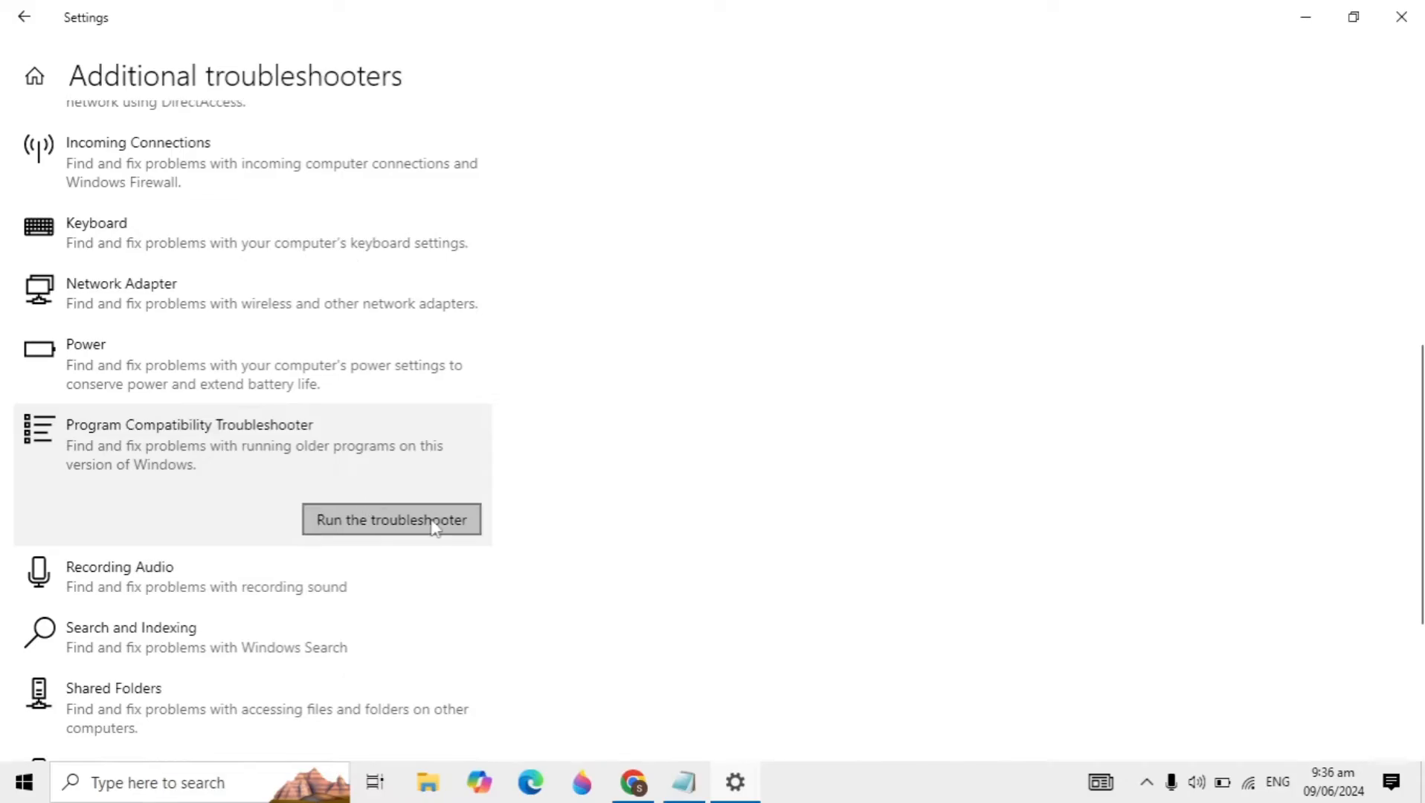
Run the Program Compatibility Troubleshooter on Blender 4.1, then close it back to the desktop
{"action": "left_click", "coordinate": [389, 519]}
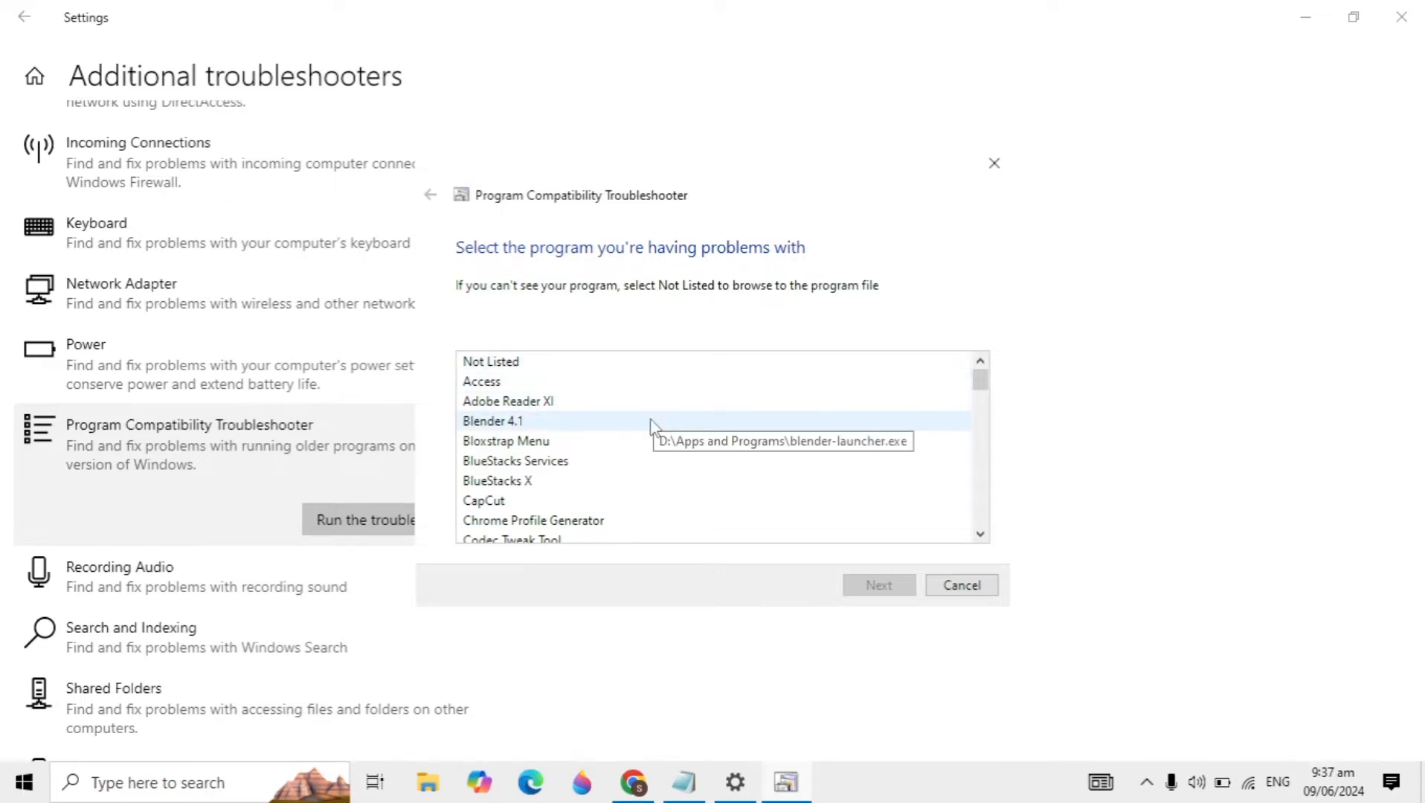
{"action": "left_click", "coordinate": [494, 421]}
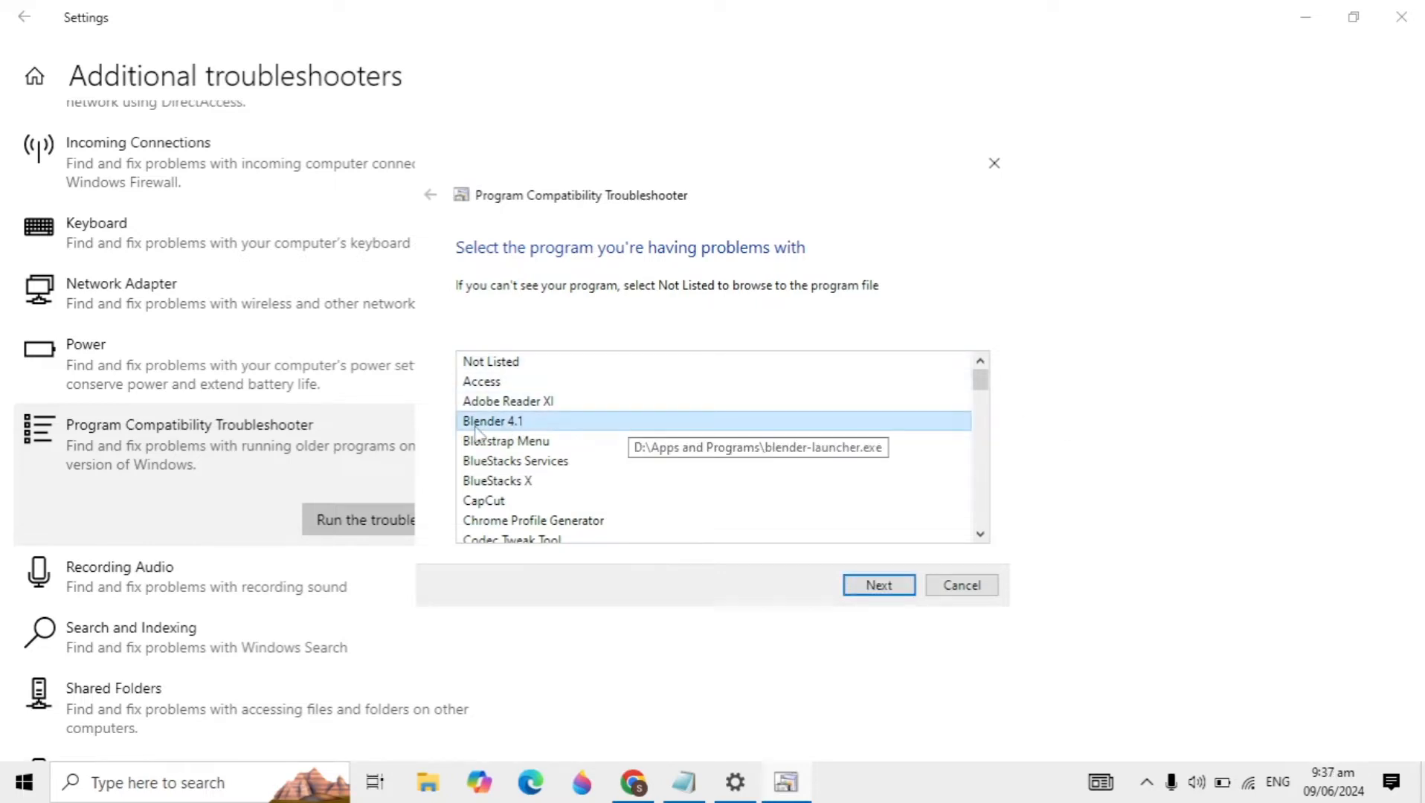
{"action": "mouse_move", "coordinate": [695, 522]}
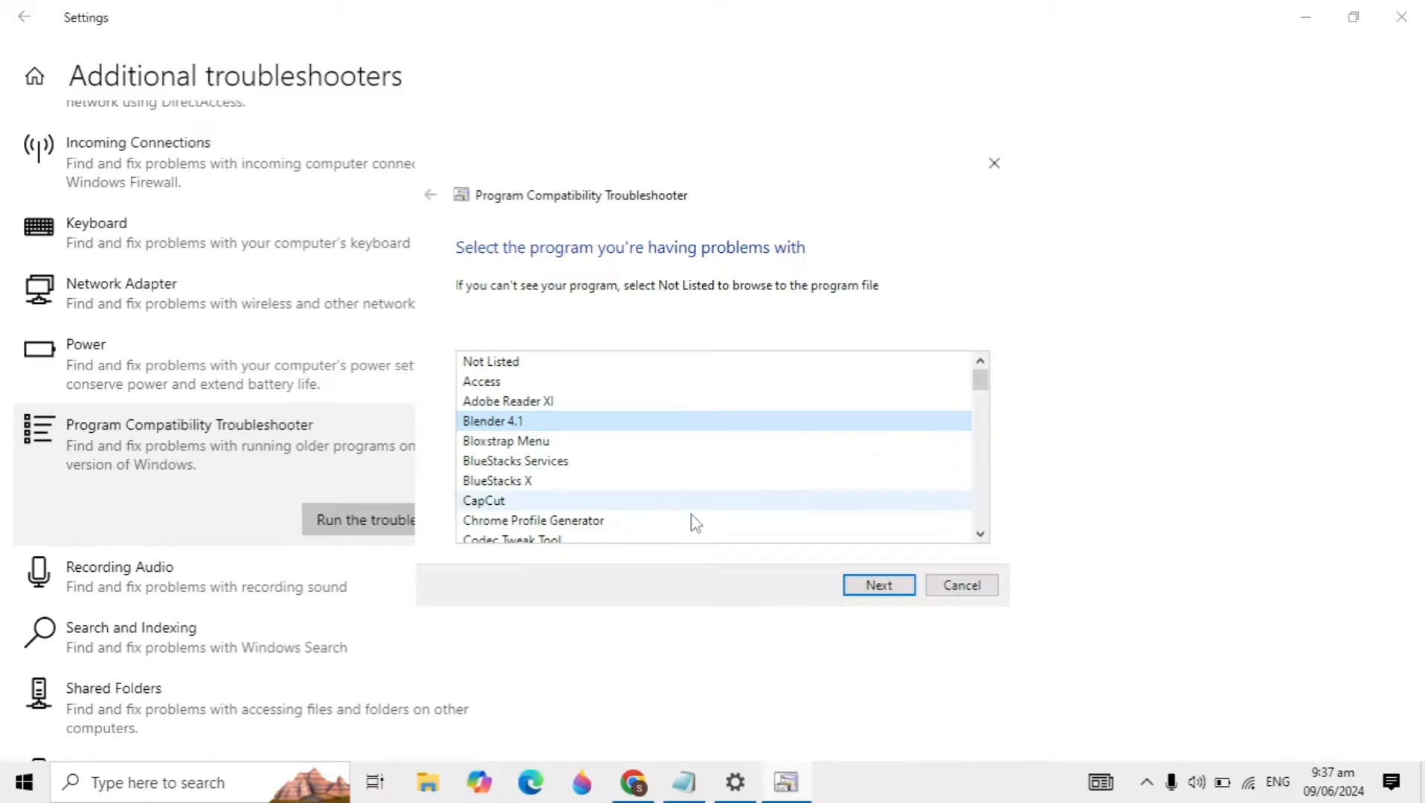
{"action": "left_click", "coordinate": [878, 585]}
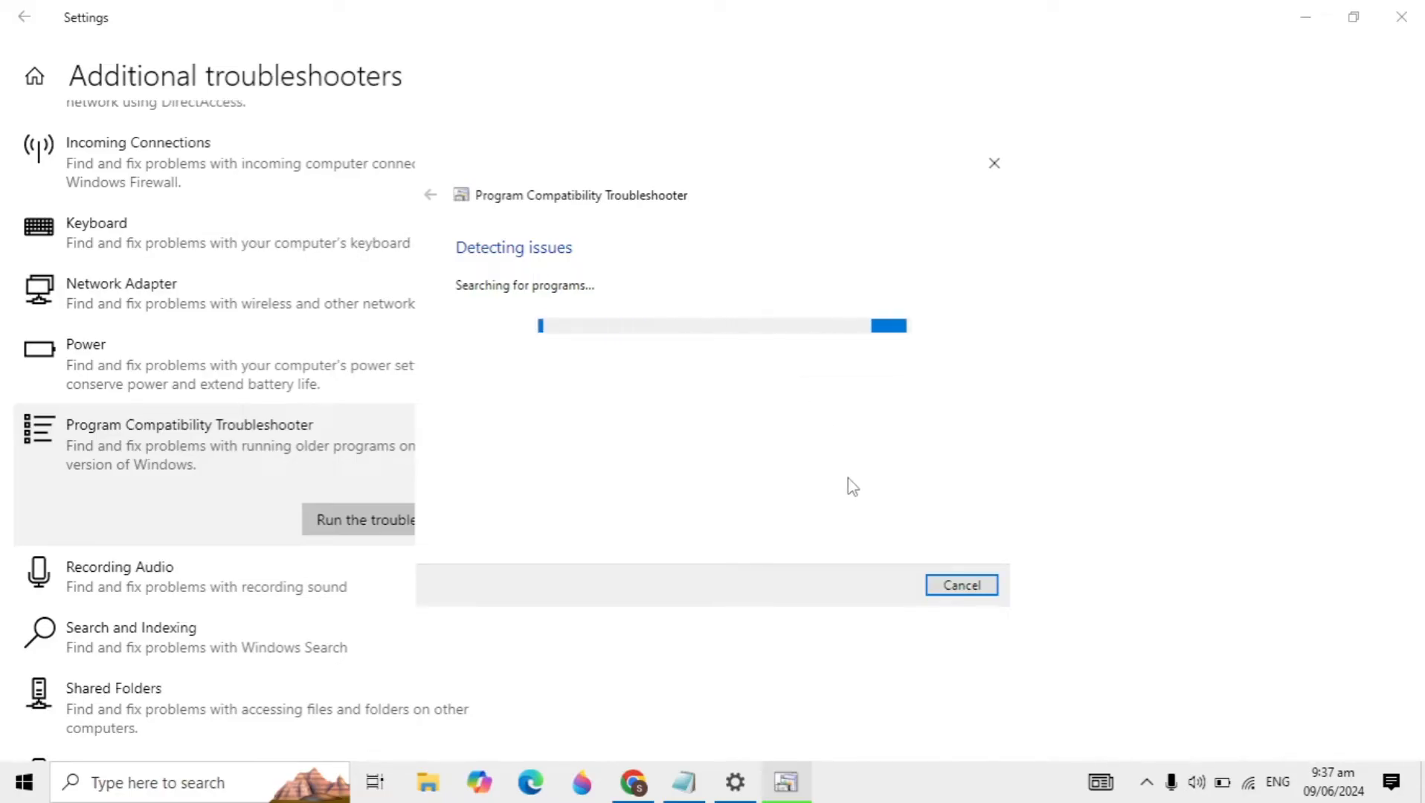
{"action": "left_click", "coordinate": [961, 585]}
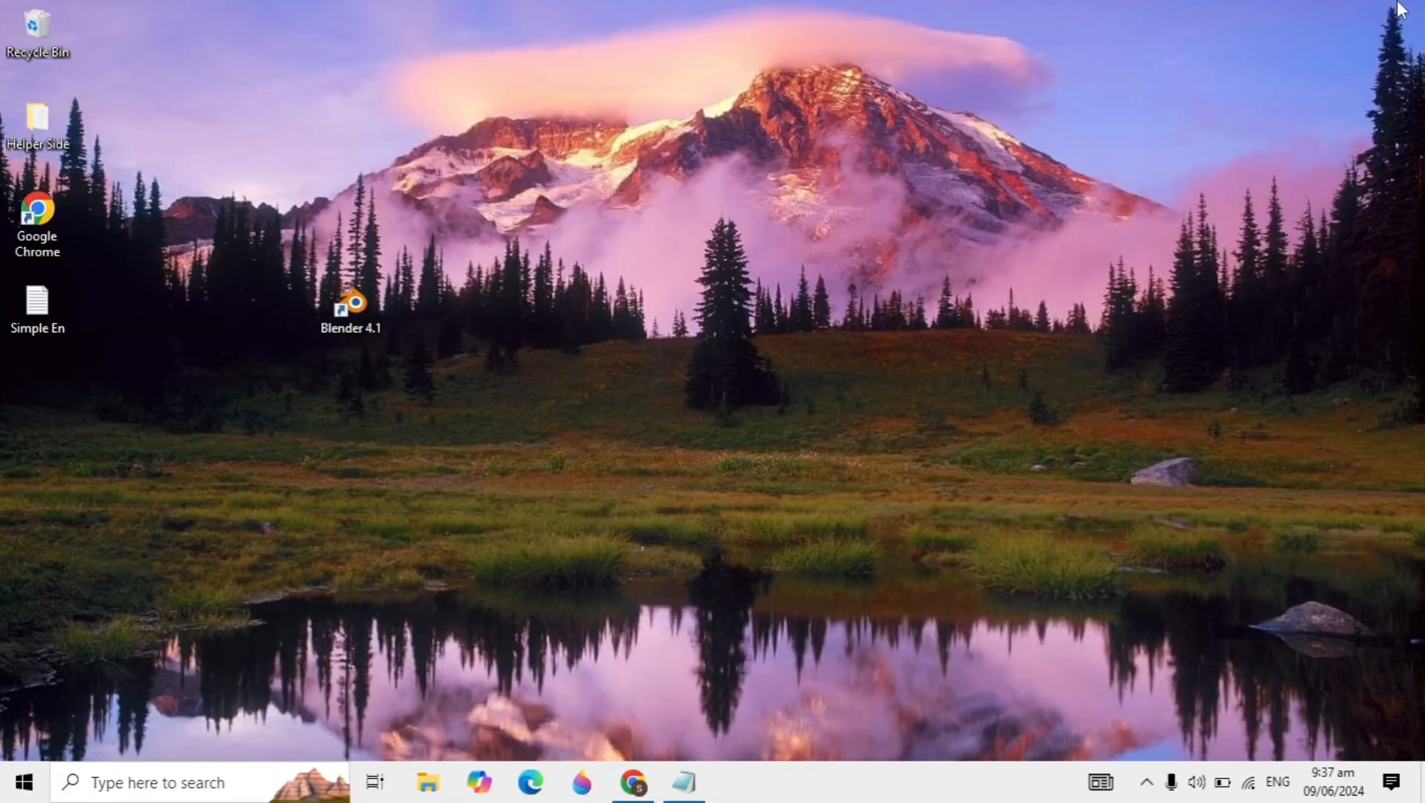
{"action": "mouse_move", "coordinate": [552, 442]}
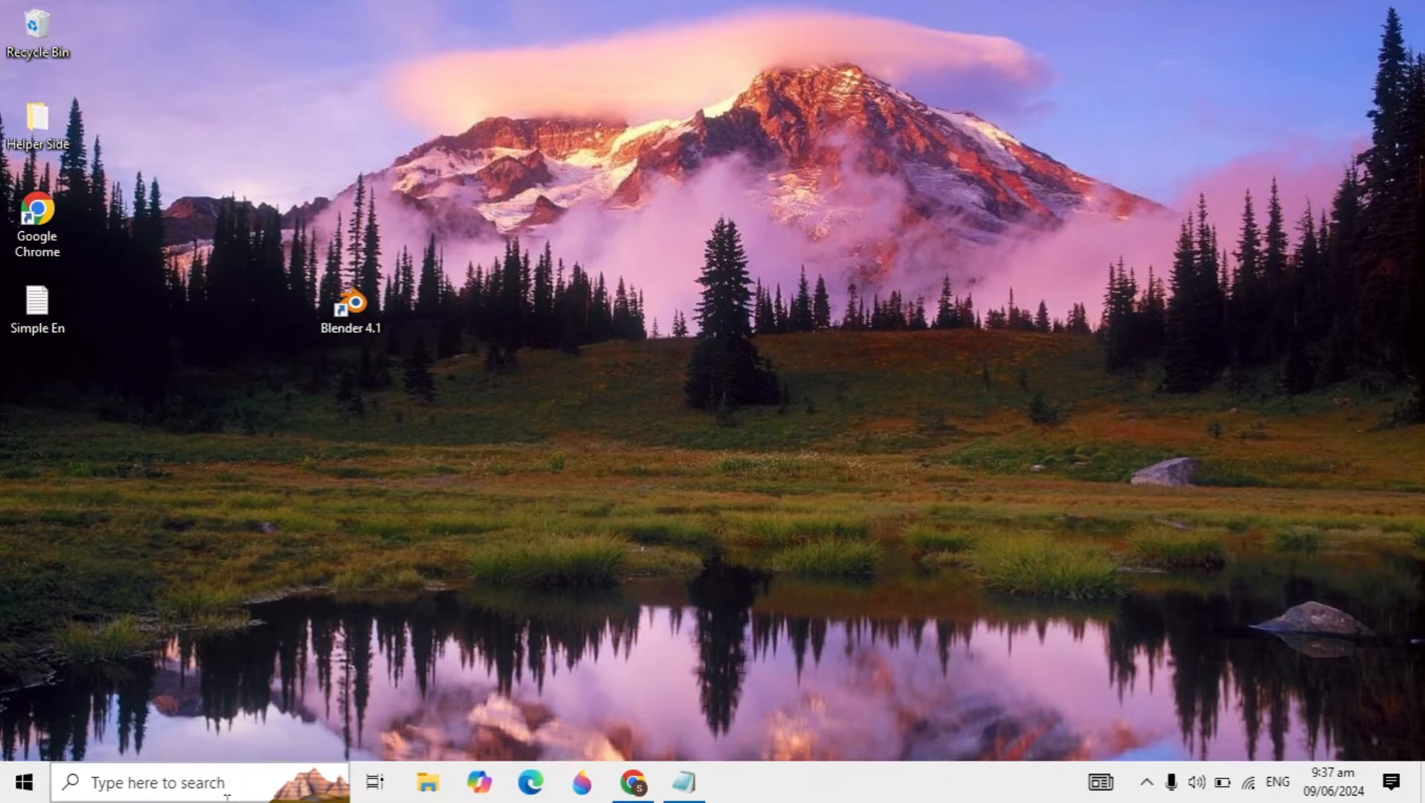
{"action": "type", "text": "se"}
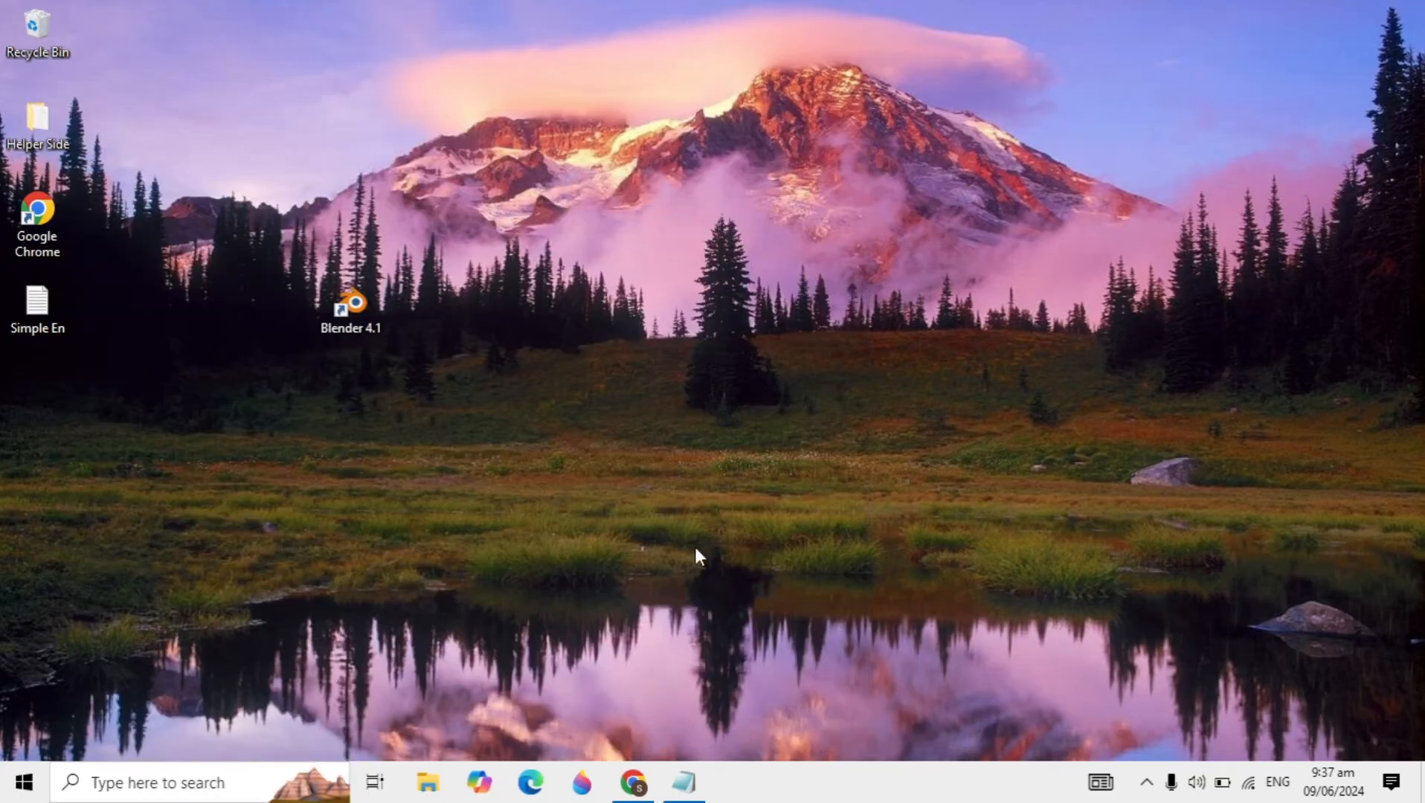
{"action": "mouse_move", "coordinate": [747, 509]}
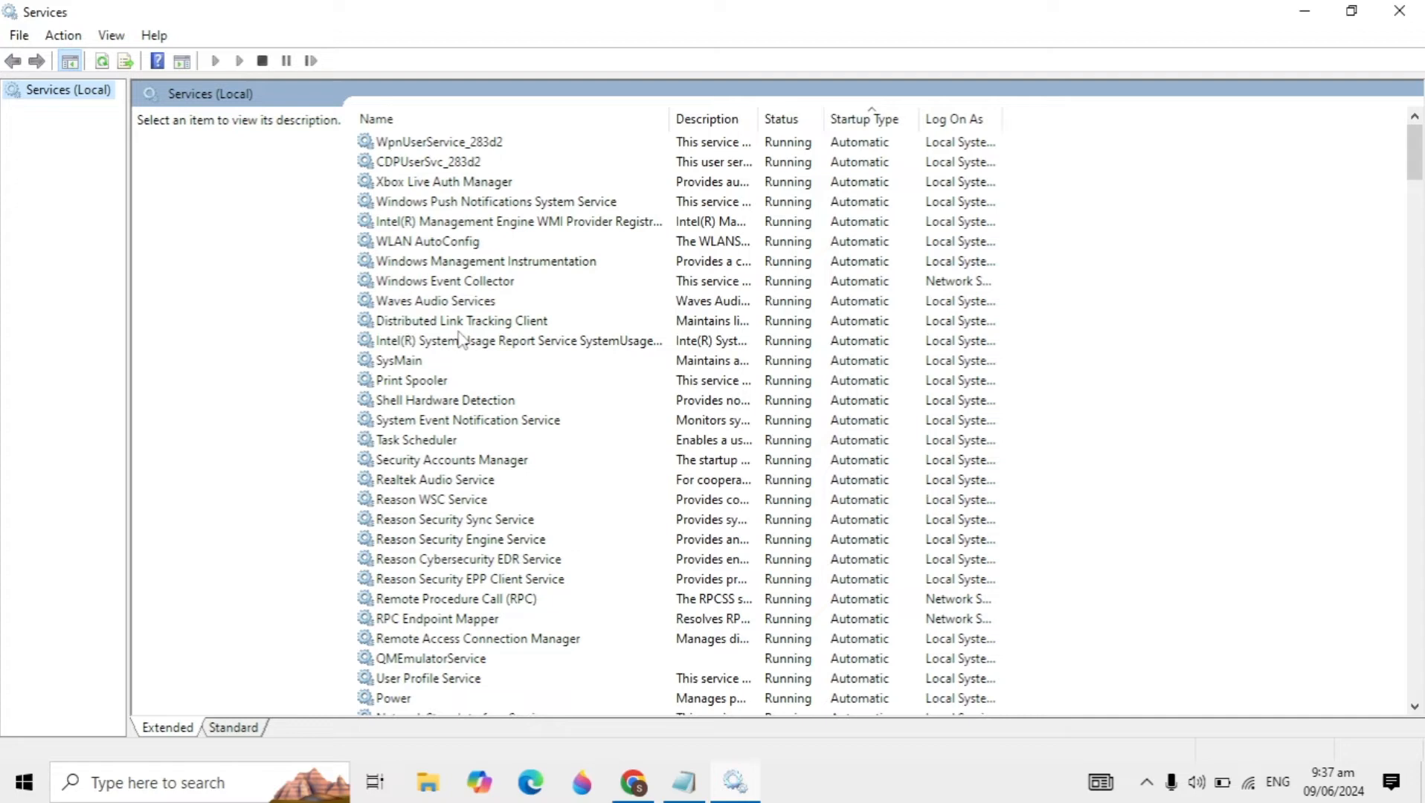
Browse down the Services list and select Windows License Manager Service
{"action": "left_click", "coordinate": [516, 341]}
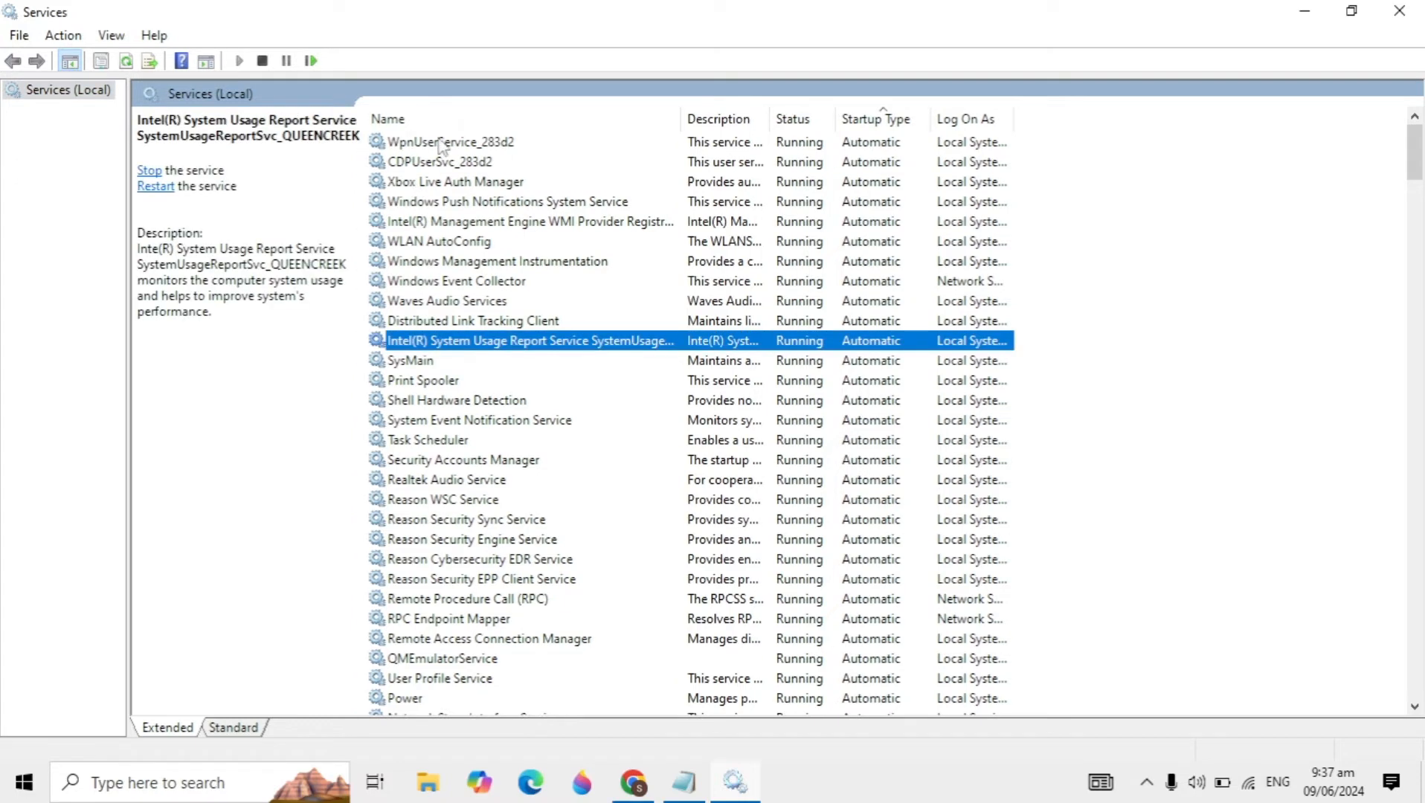
{"action": "left_click", "coordinate": [450, 141]}
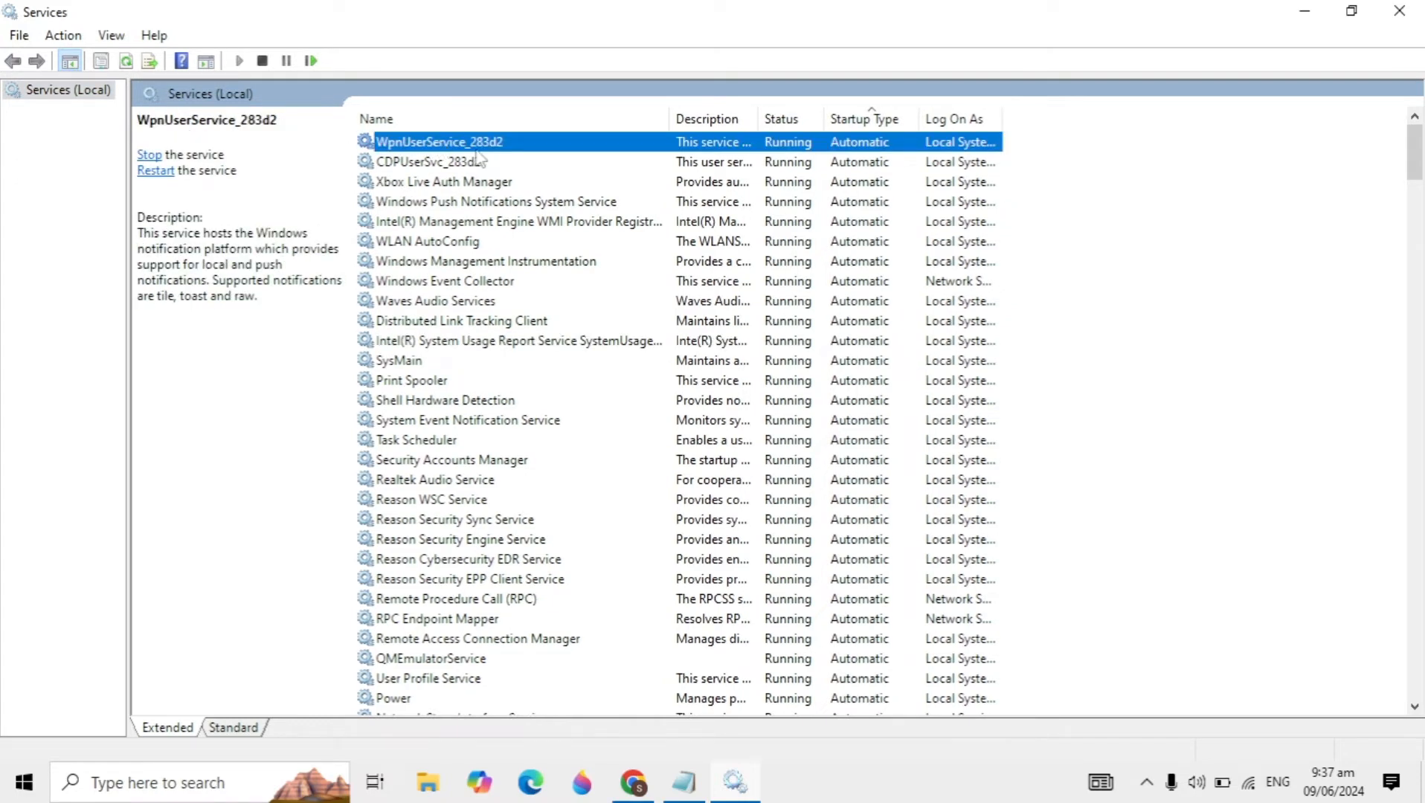
{"action": "left_click", "coordinate": [427, 241]}
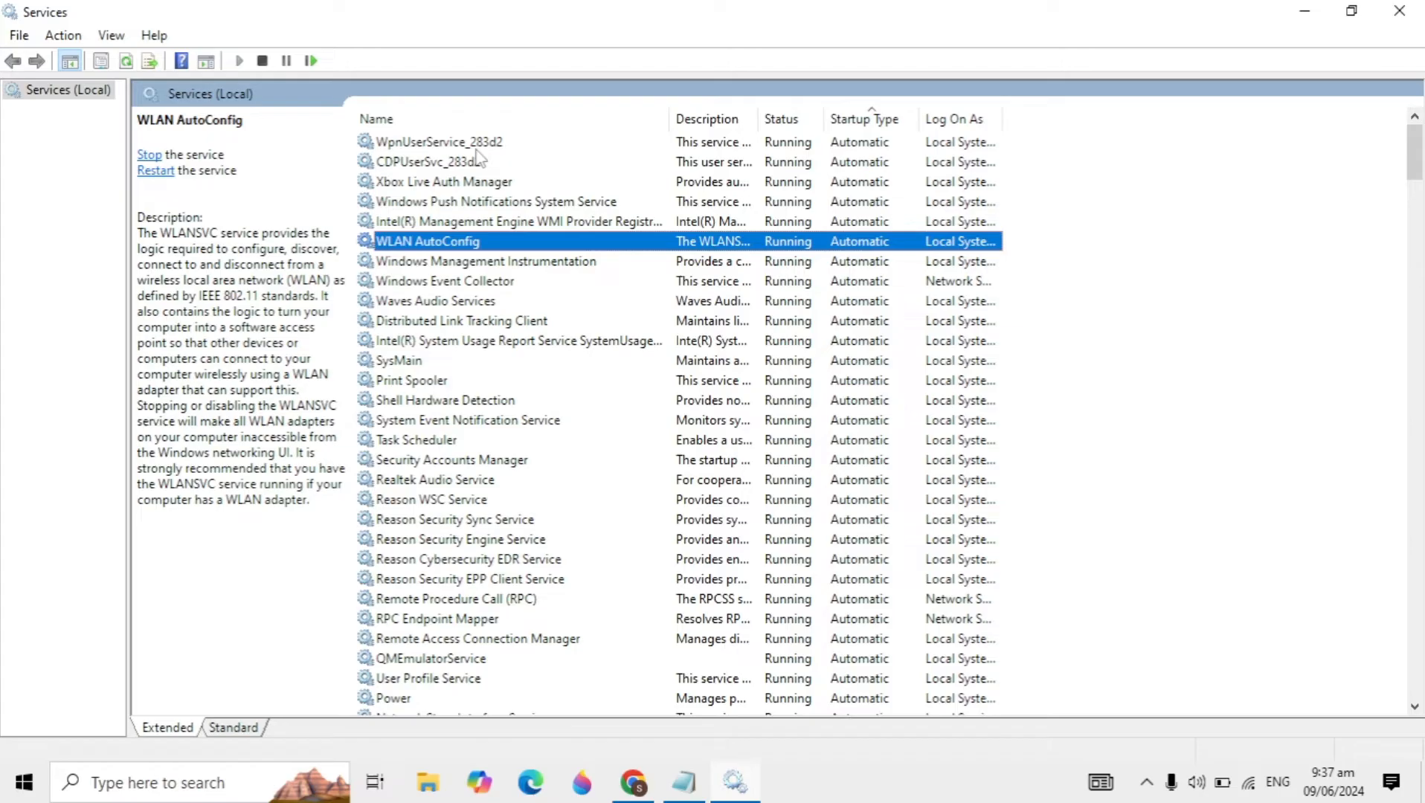
{"action": "left_click", "coordinate": [445, 281]}
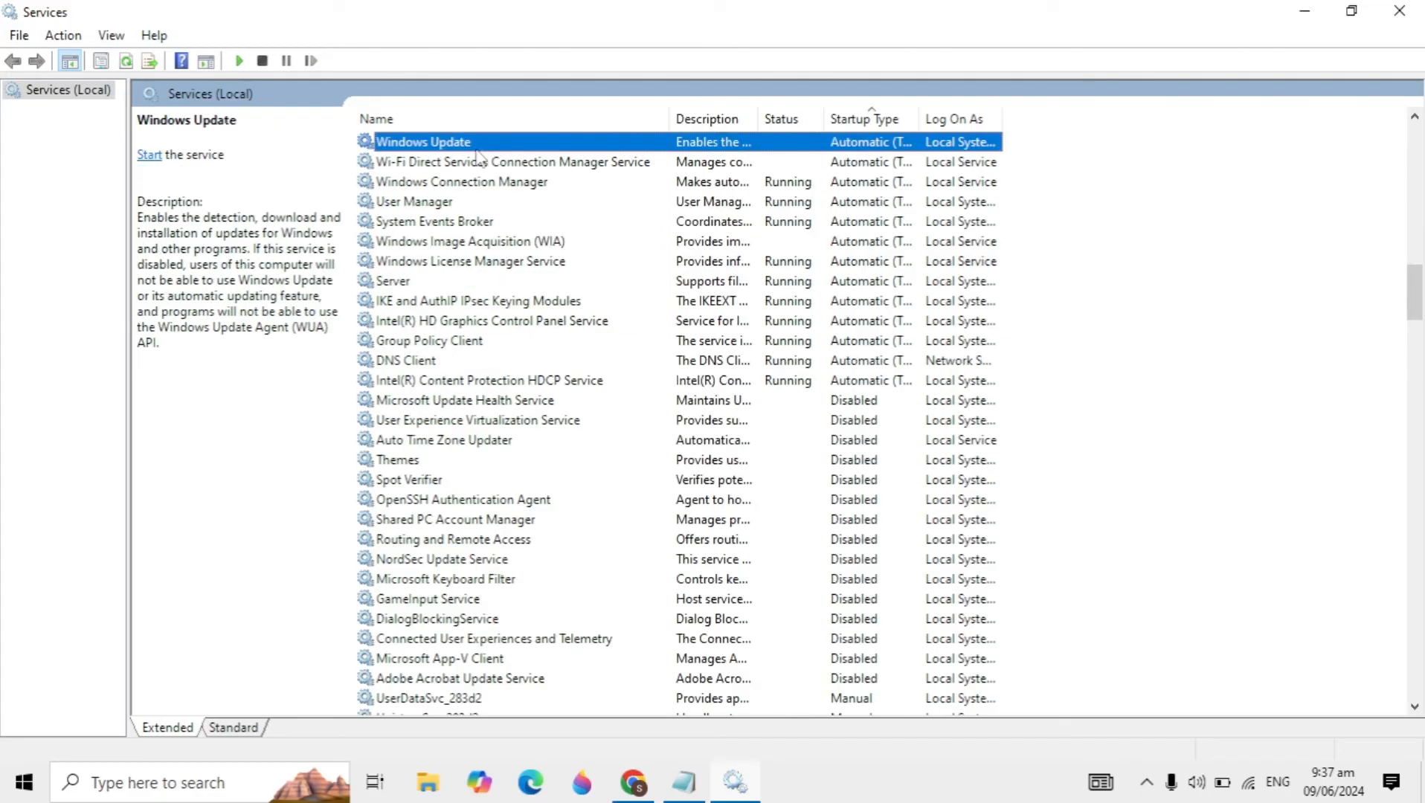
{"action": "left_click", "coordinate": [460, 182]}
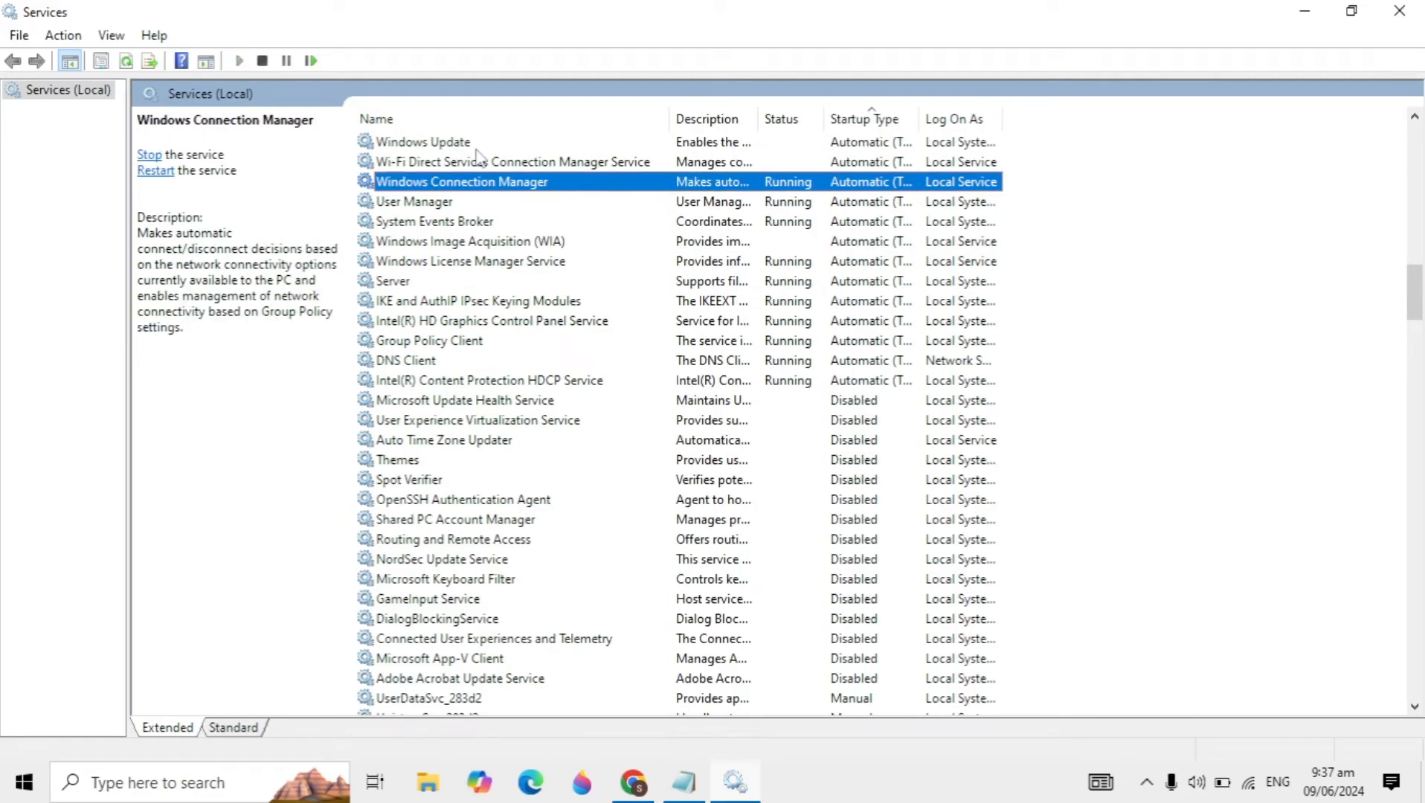
{"action": "left_click", "coordinate": [470, 260]}
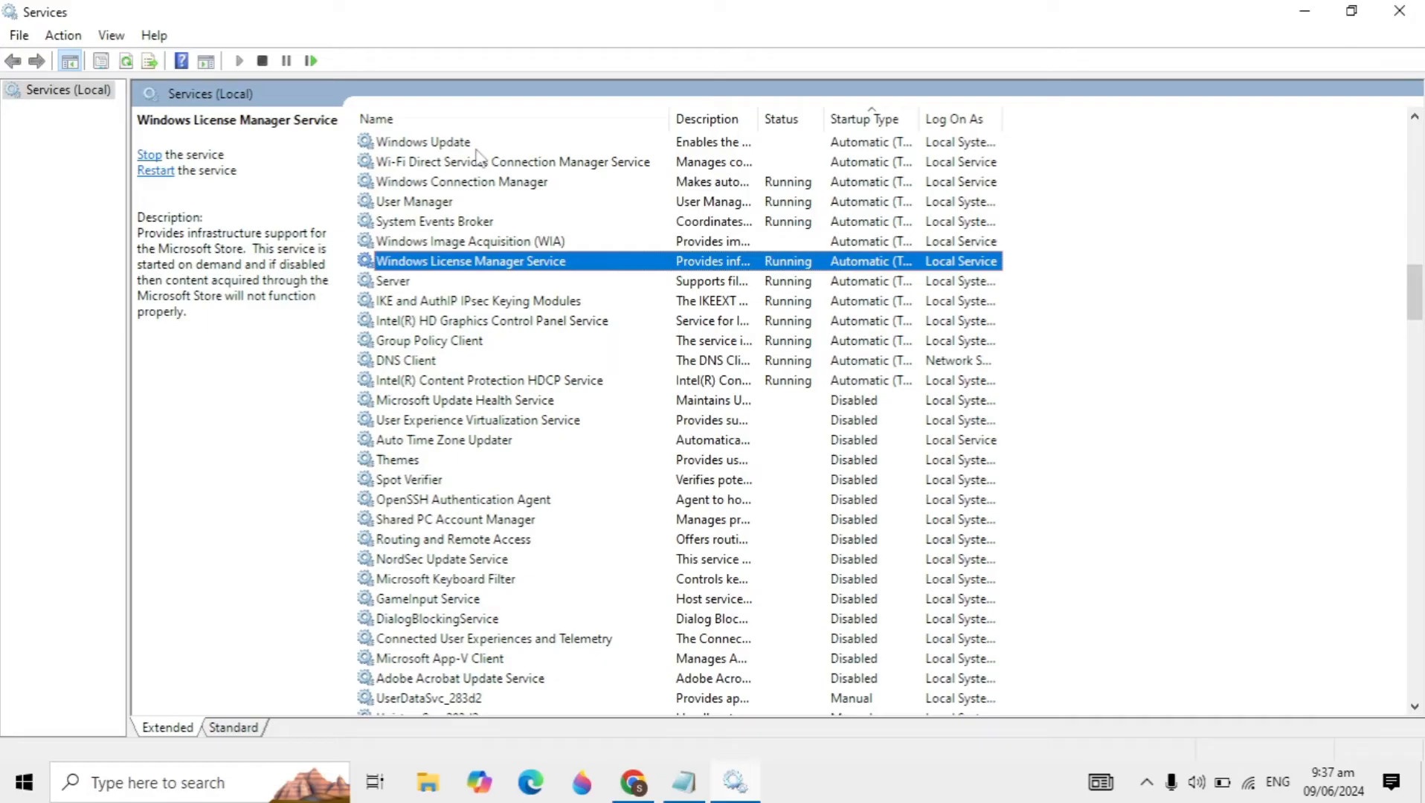
{"action": "mouse_move", "coordinate": [616, 268]}
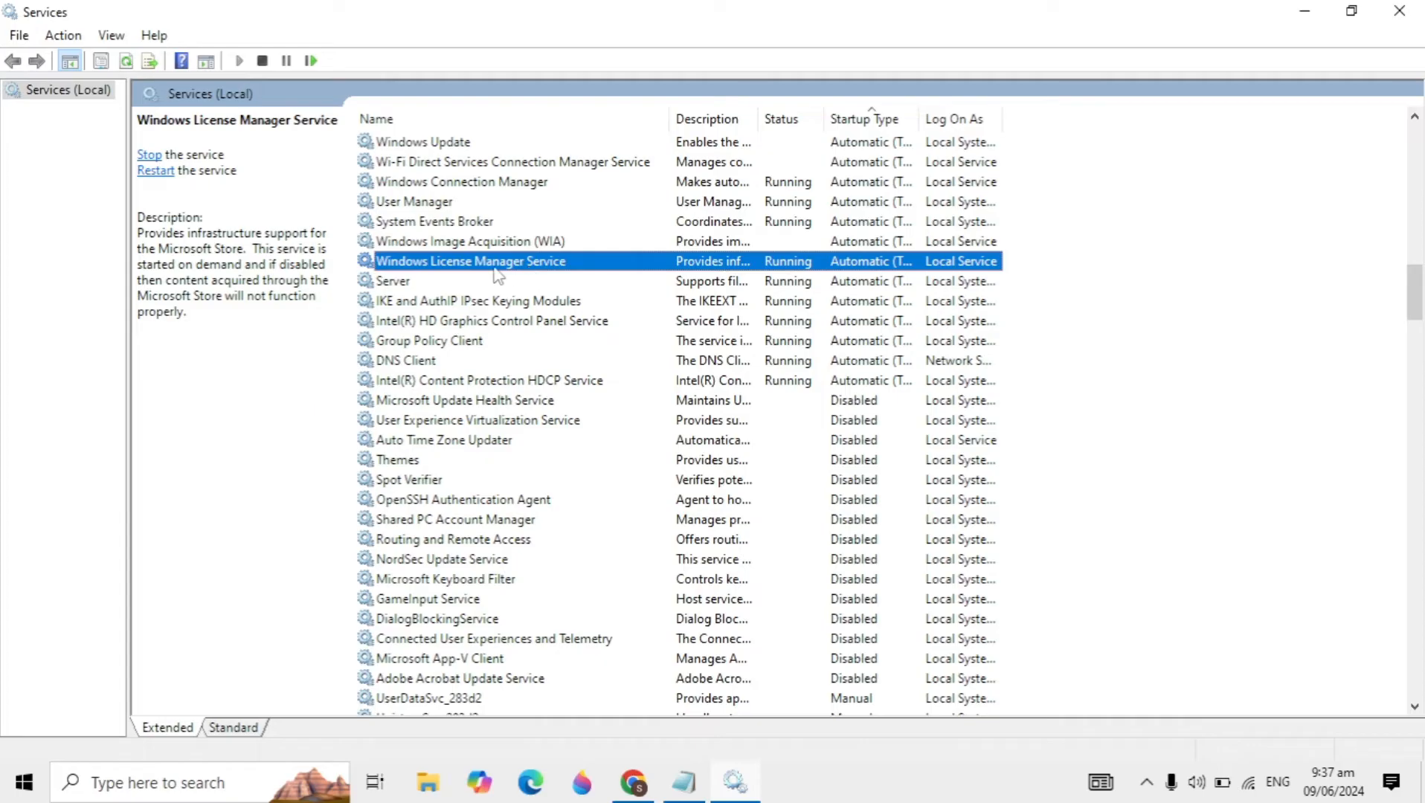
Stop and start Windows License Manager Service, keeping startup Automatic, and confirm
{"action": "double_click", "coordinate": [470, 260]}
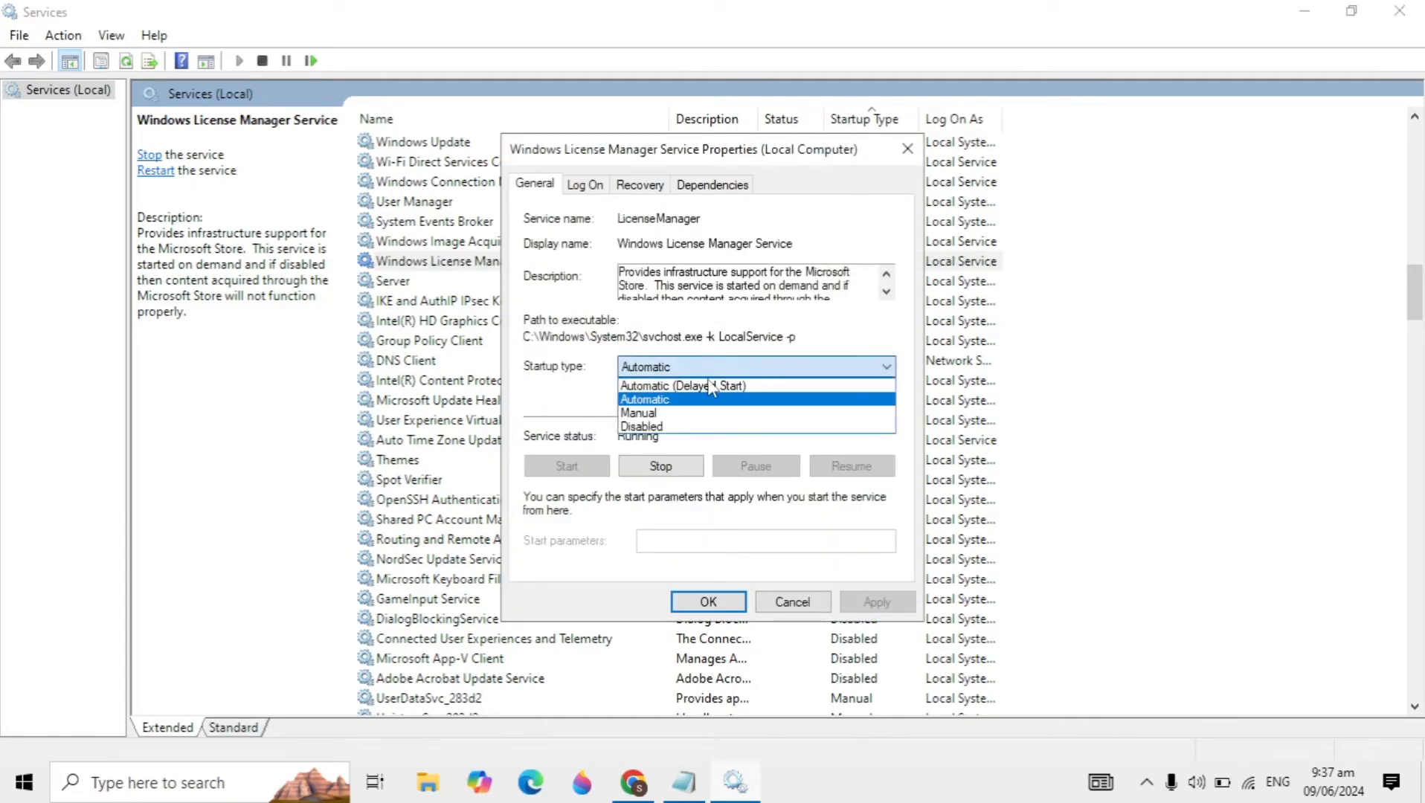
{"action": "left_click", "coordinate": [643, 401]}
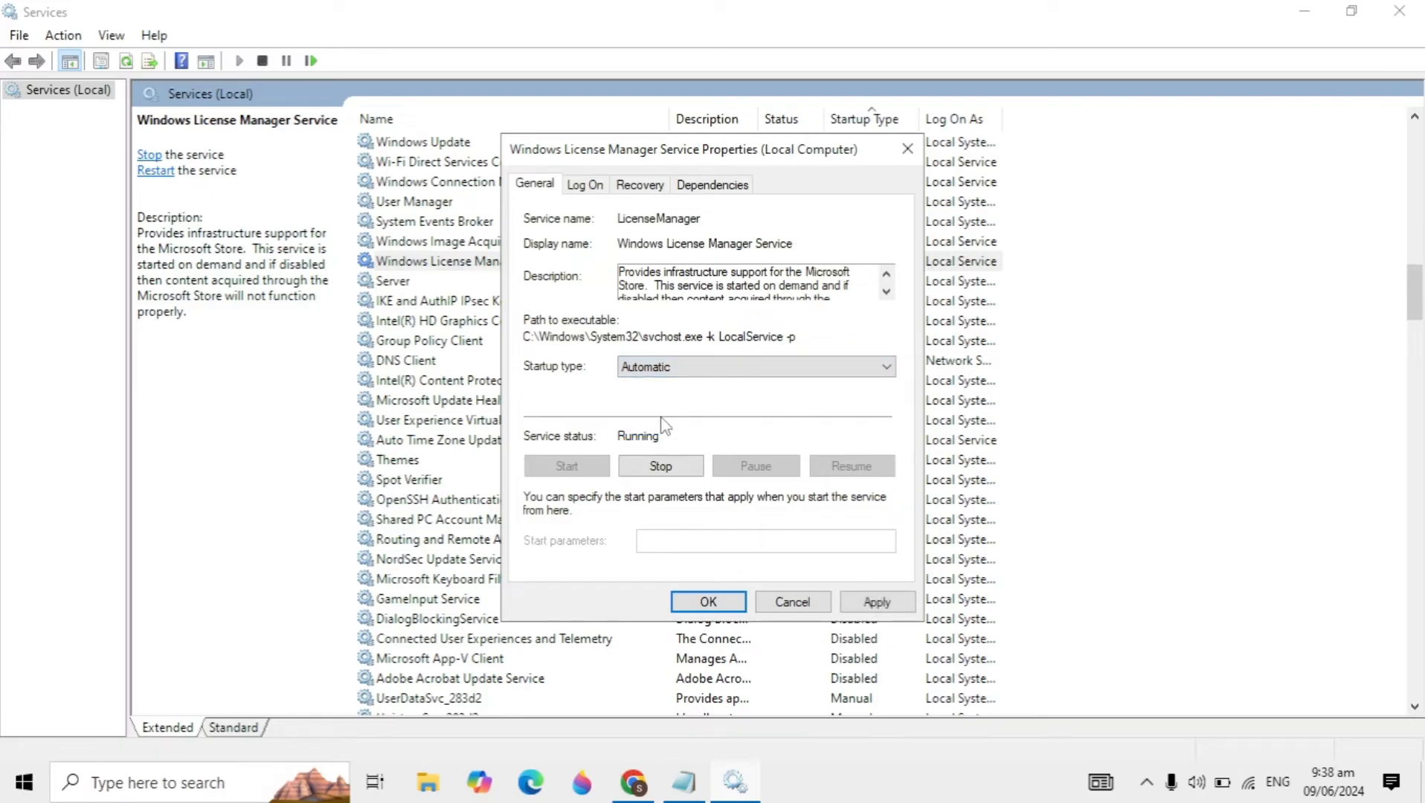
{"action": "left_click", "coordinate": [661, 466]}
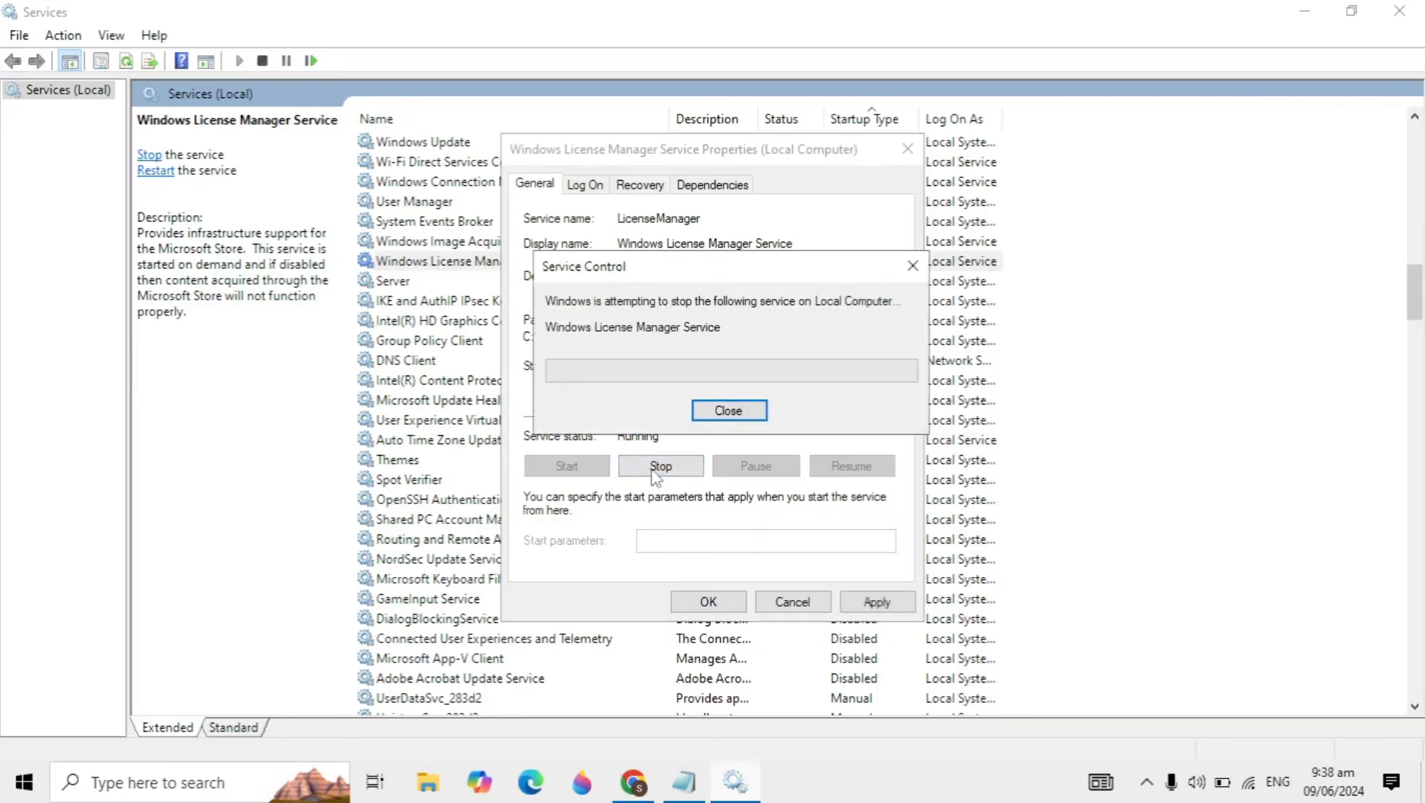
{"action": "left_click", "coordinate": [728, 411]}
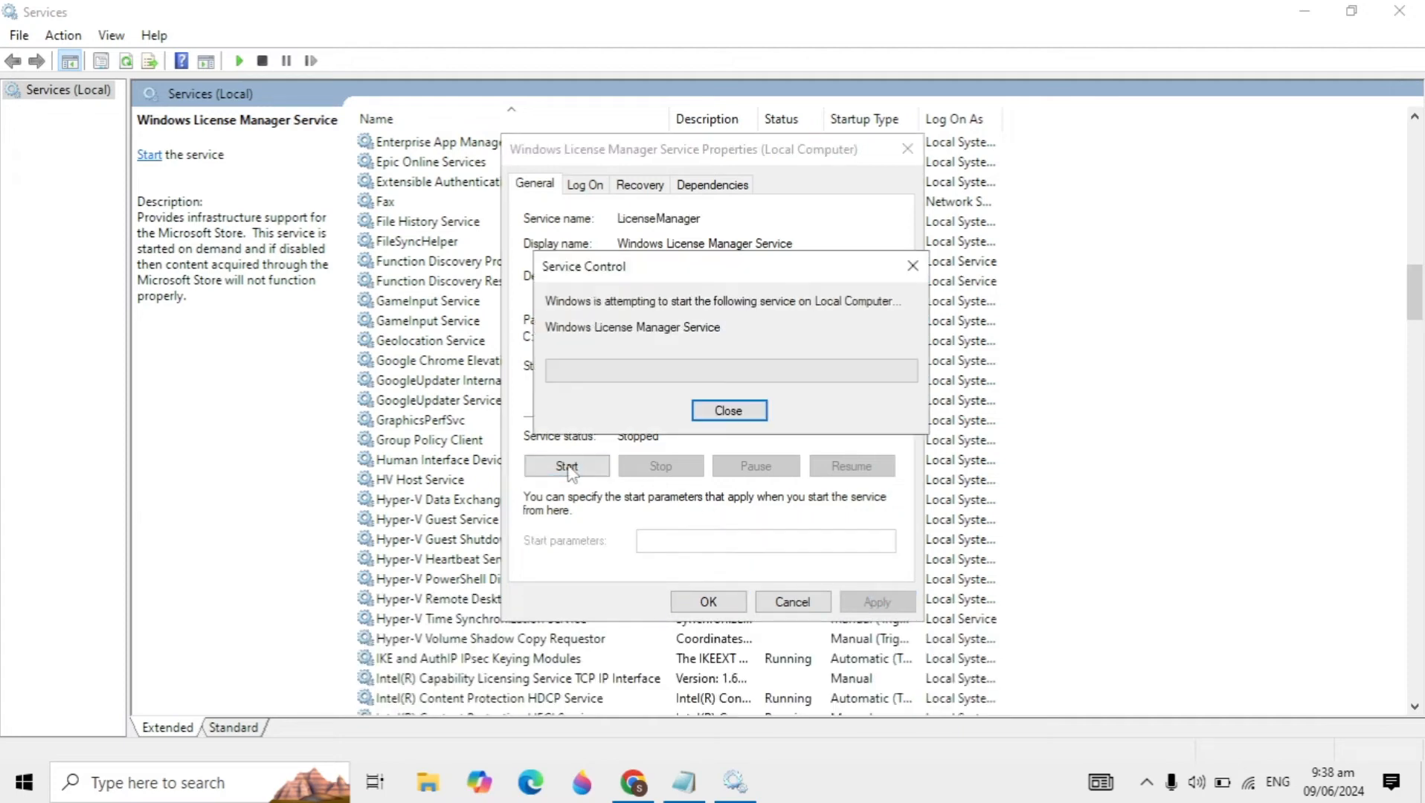
{"action": "left_click", "coordinate": [728, 409]}
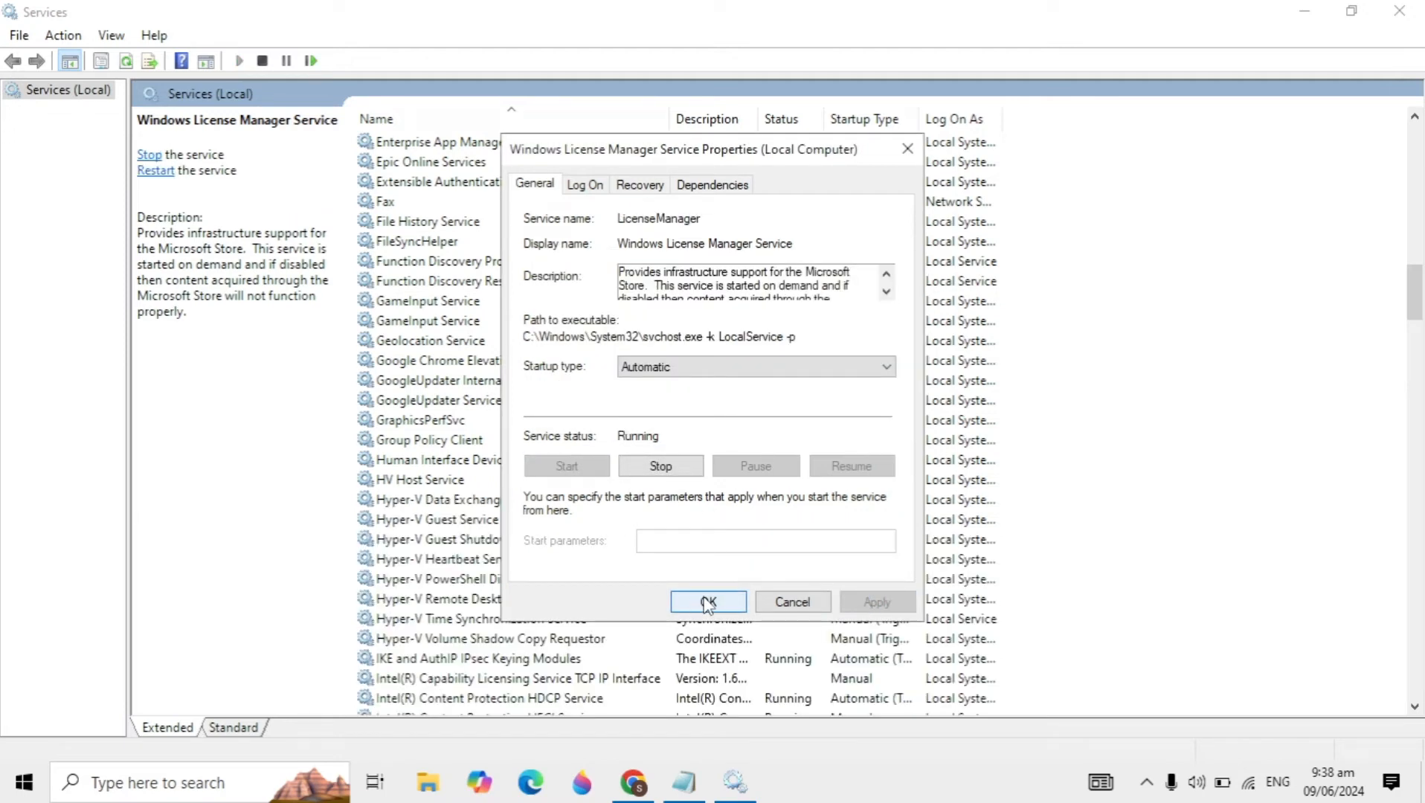
{"action": "left_click", "coordinate": [708, 603]}
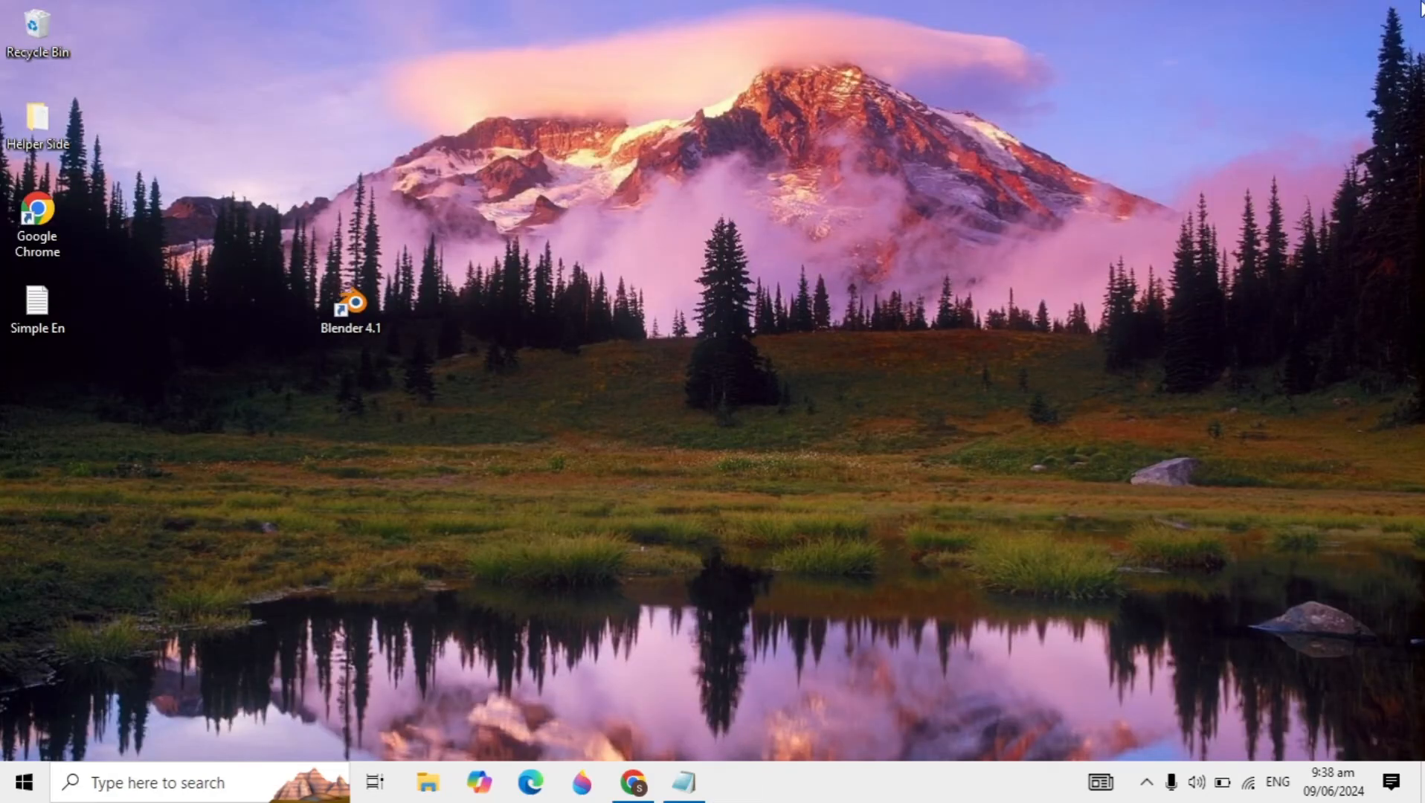
Show the Start menu power options to restart the computer
{"action": "left_click", "coordinate": [23, 783]}
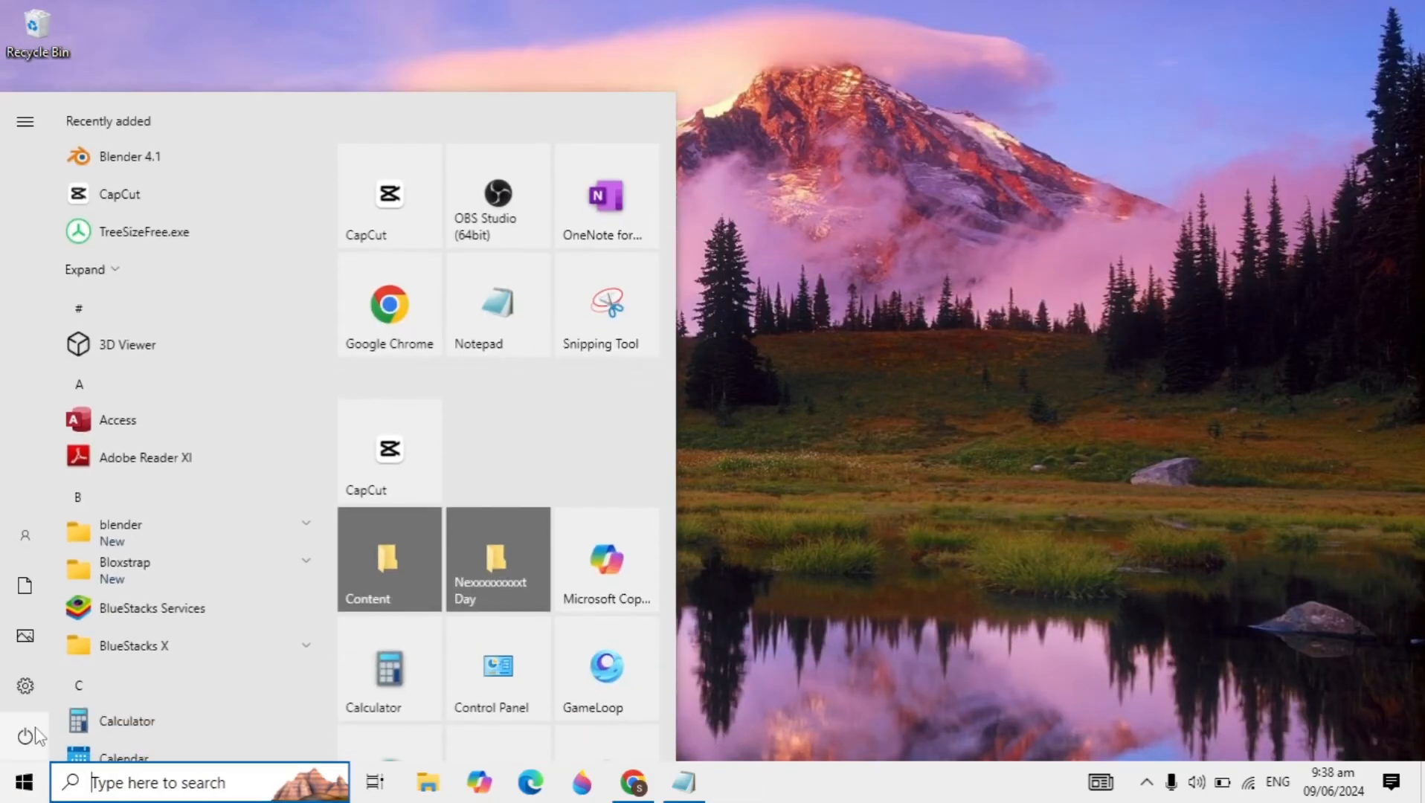
{"action": "left_click", "coordinate": [25, 737]}
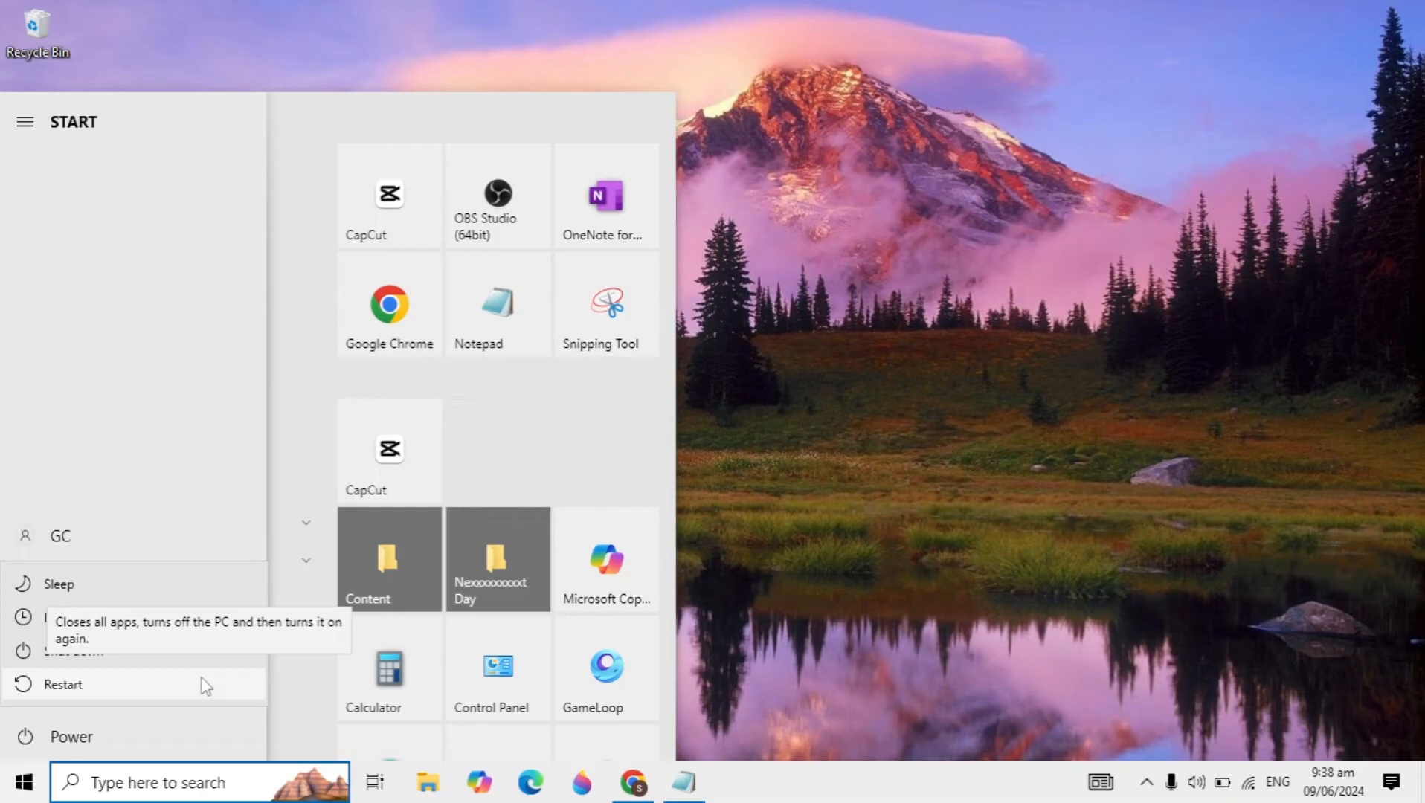
{"action": "mouse_move", "coordinate": [220, 684]}
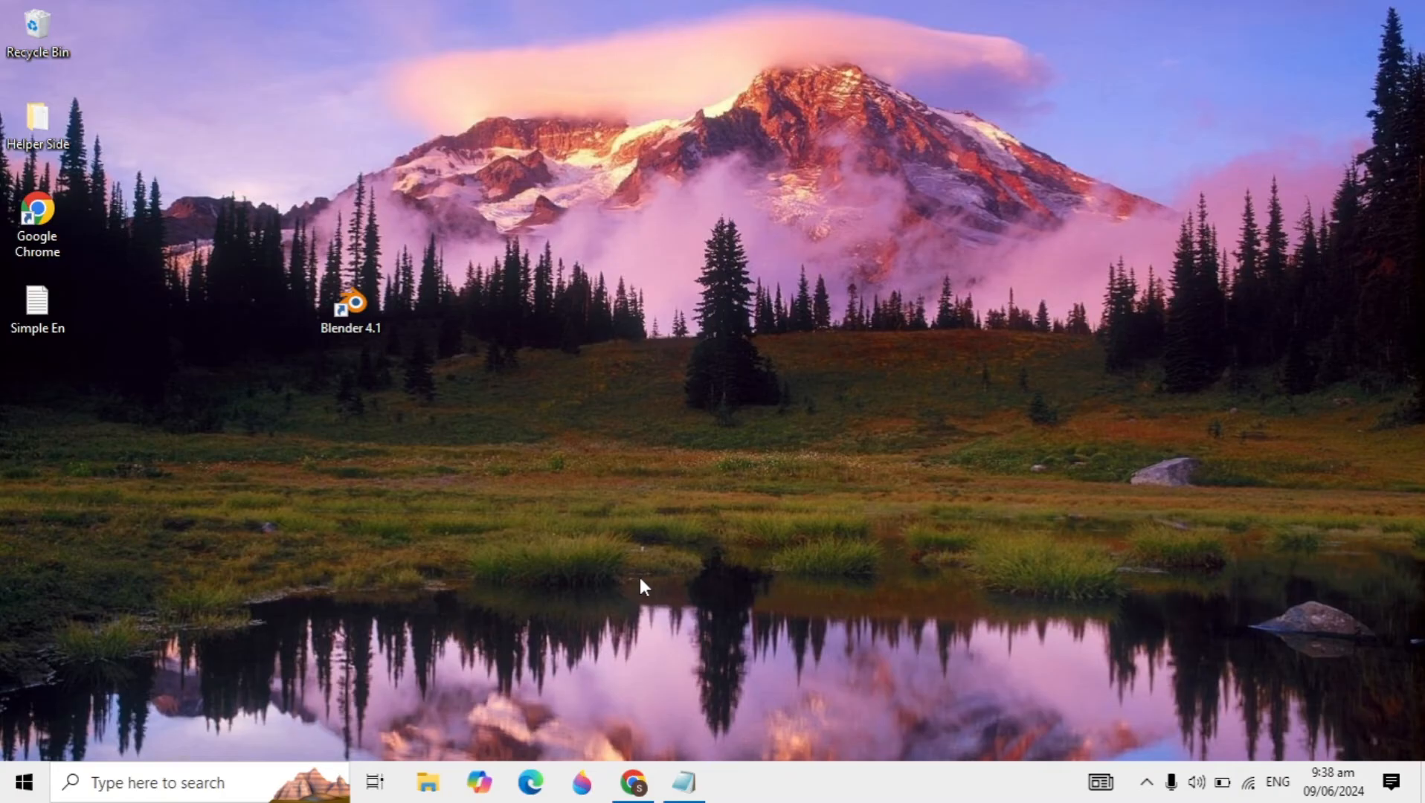
Review Google's Blender system requirements, highlighting the Windows 10 requirement
{"action": "left_click", "coordinate": [634, 781]}
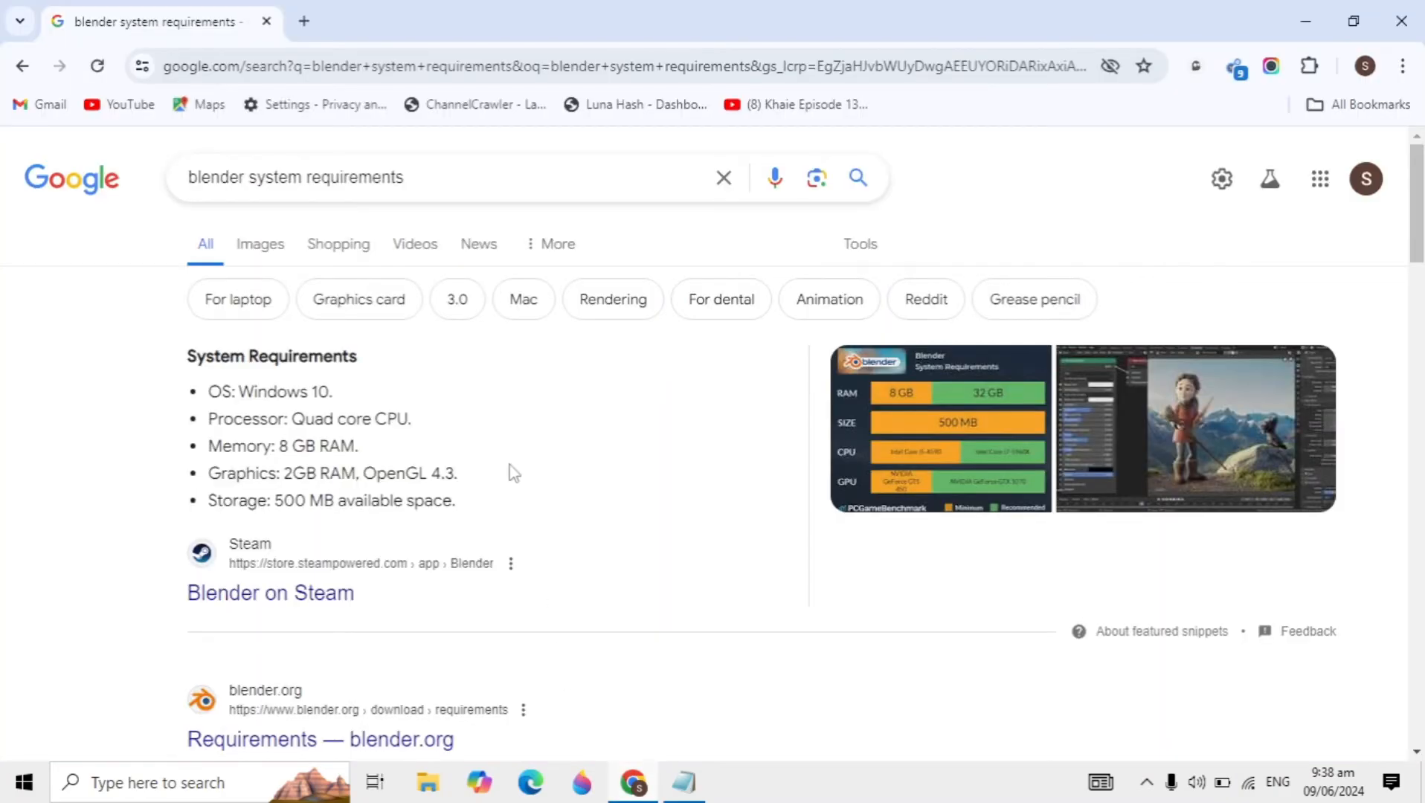
{"action": "mouse_move", "coordinate": [564, 471]}
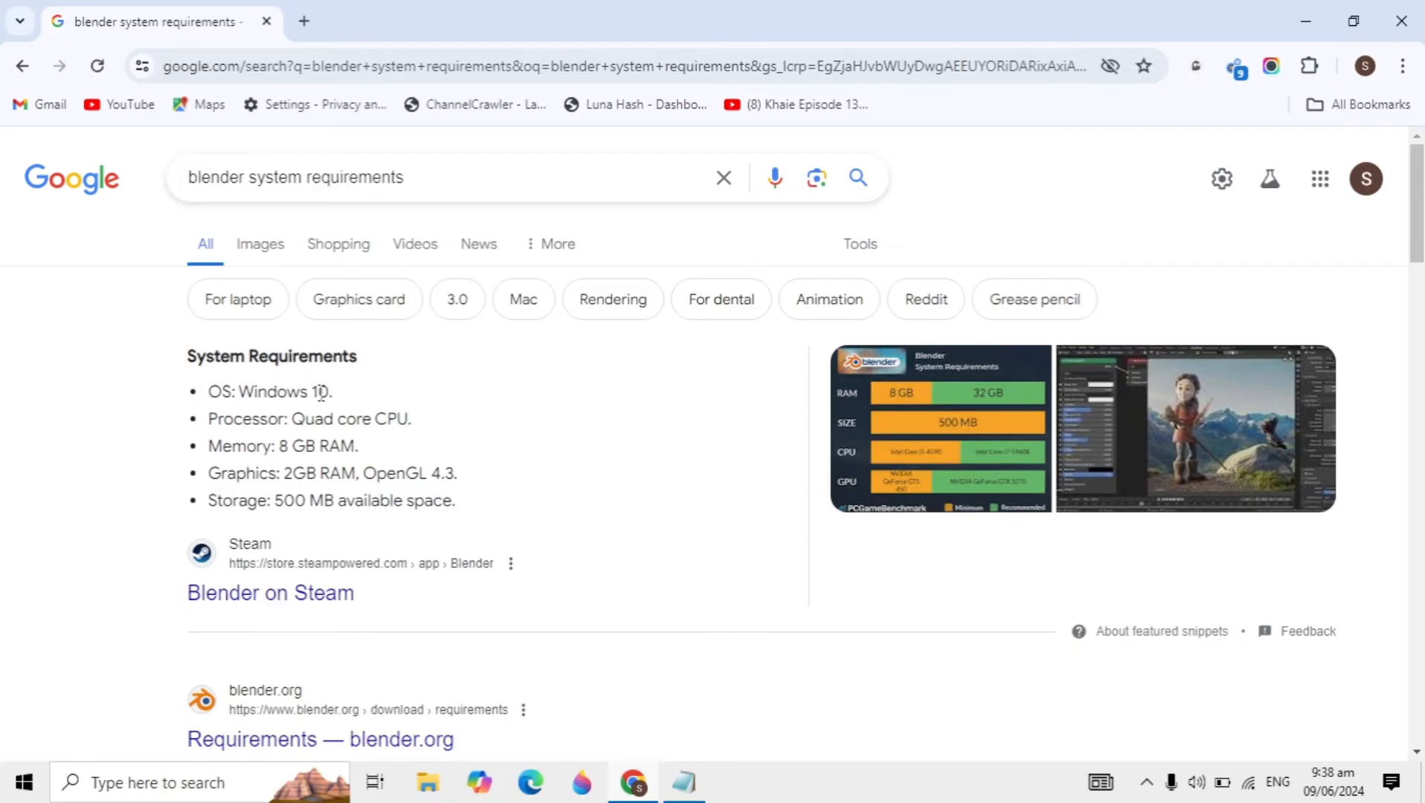
{"action": "double_click", "coordinate": [284, 391]}
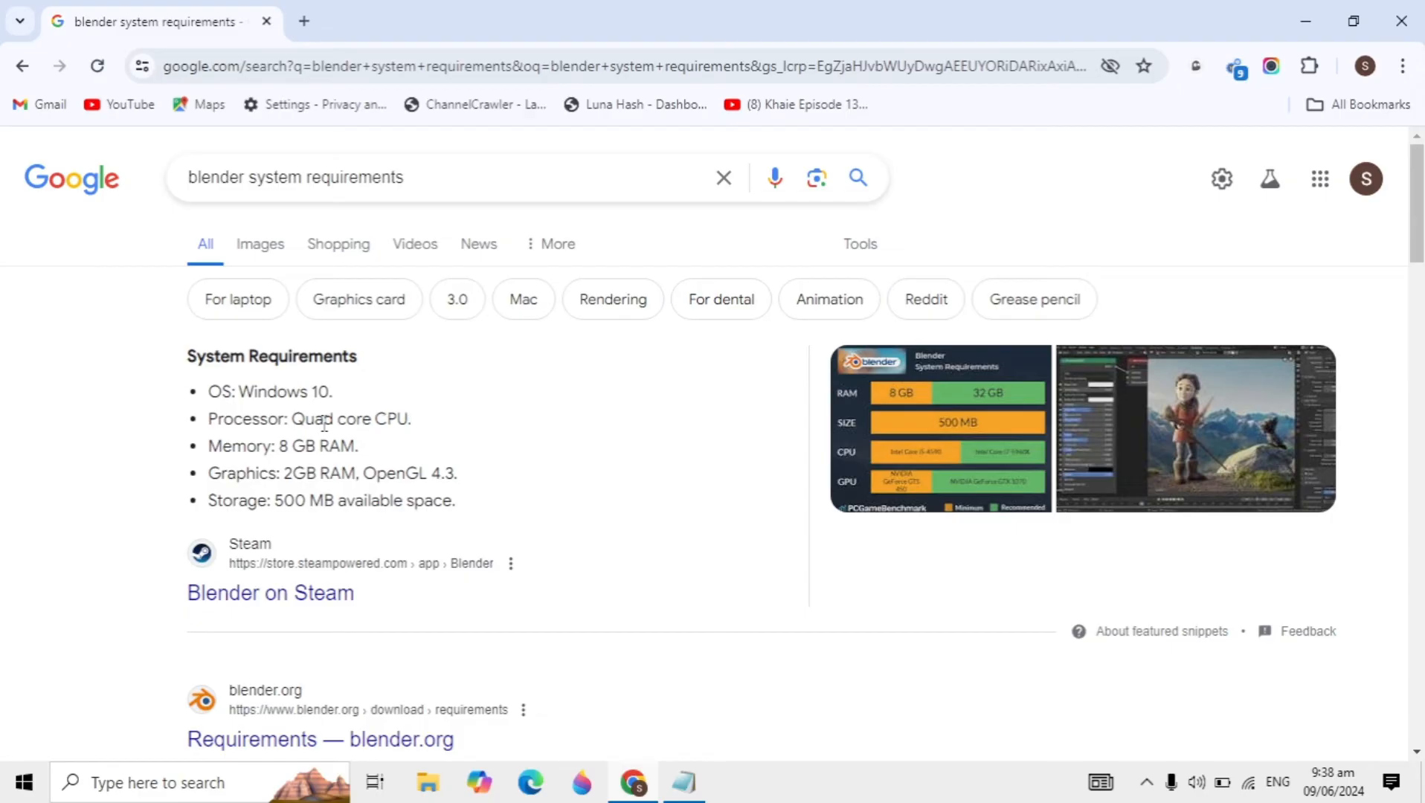
{"action": "mouse_move", "coordinate": [281, 446]}
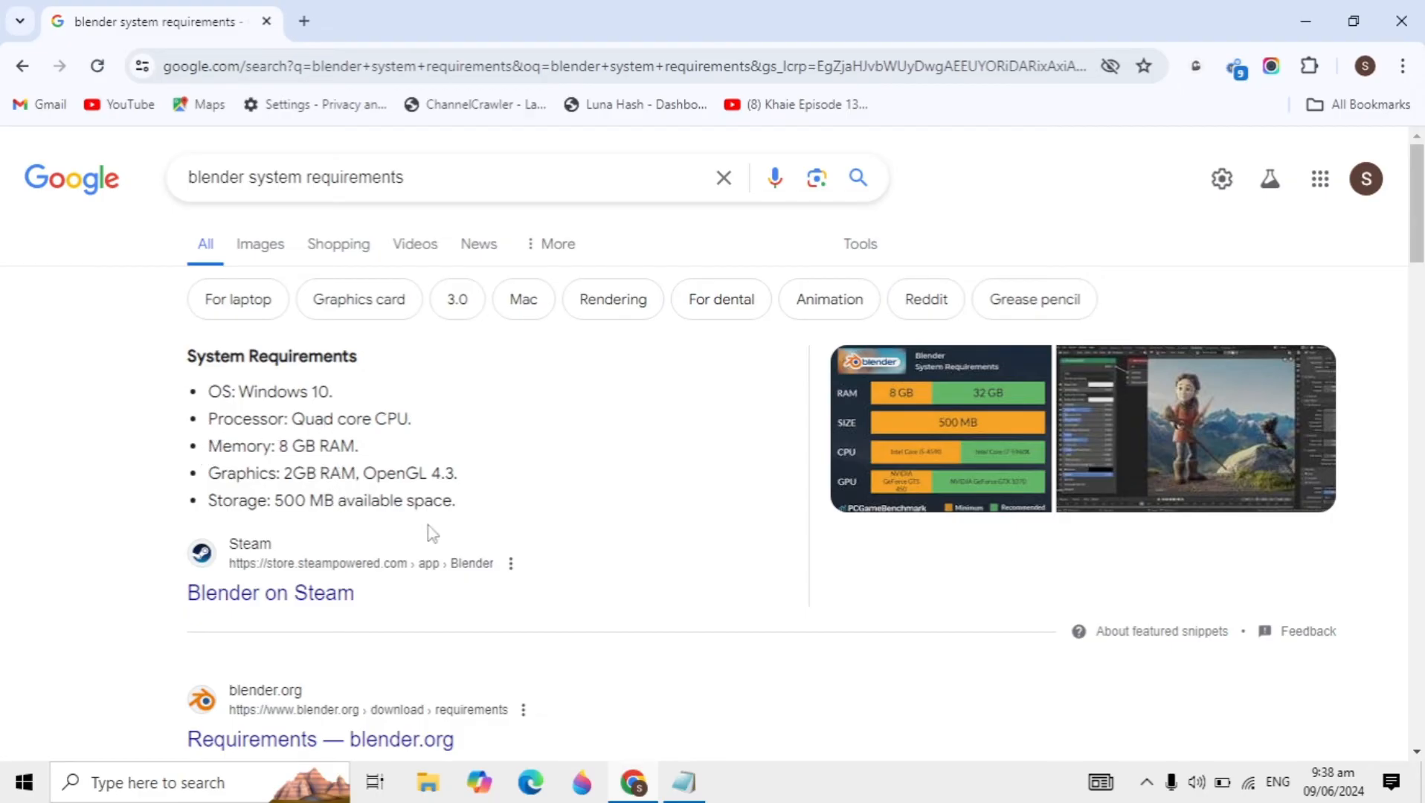
{"action": "mouse_move", "coordinate": [479, 518]}
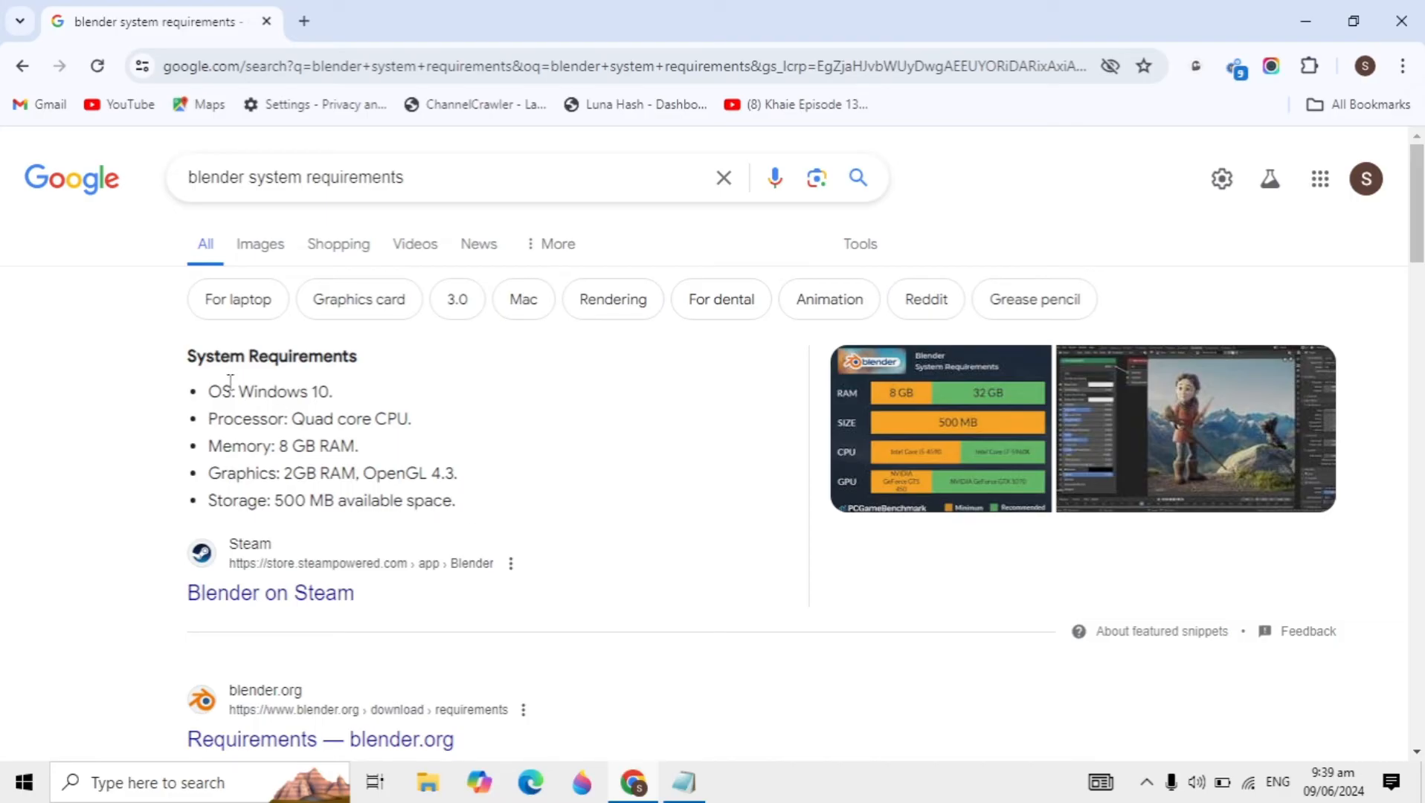
{"action": "mouse_move", "coordinate": [156, 527]}
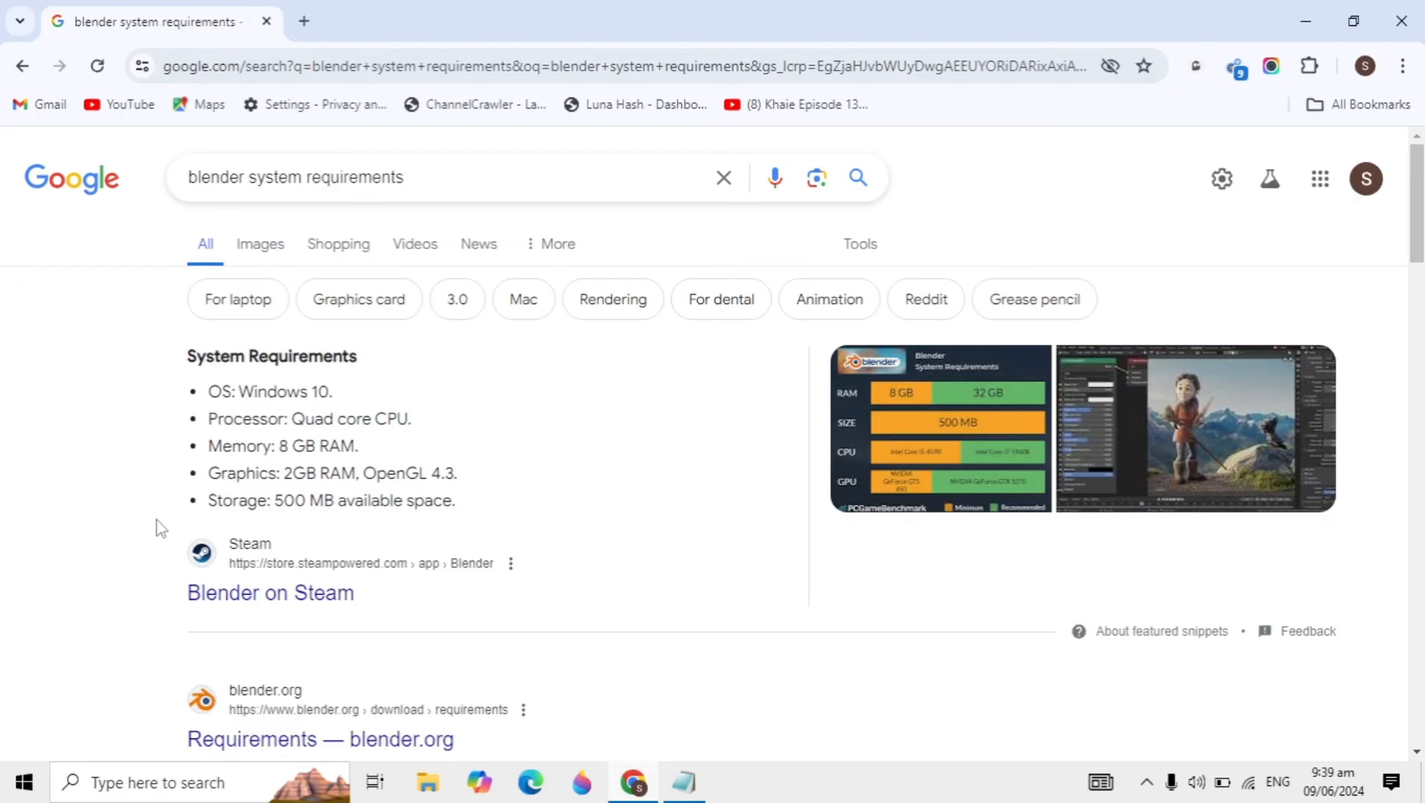
{"action": "mouse_move", "coordinate": [772, 375]}
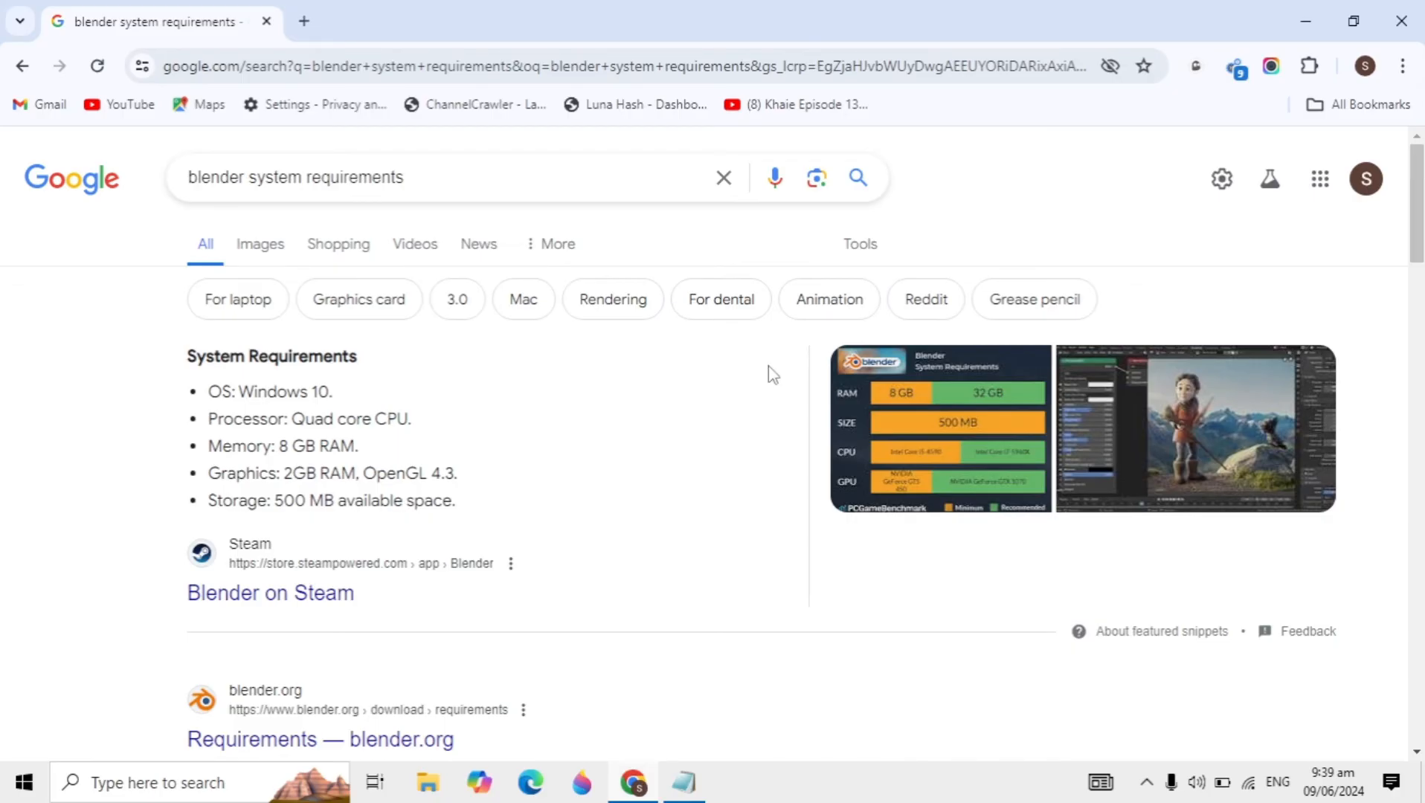
{"action": "left_click", "coordinate": [1307, 19]}
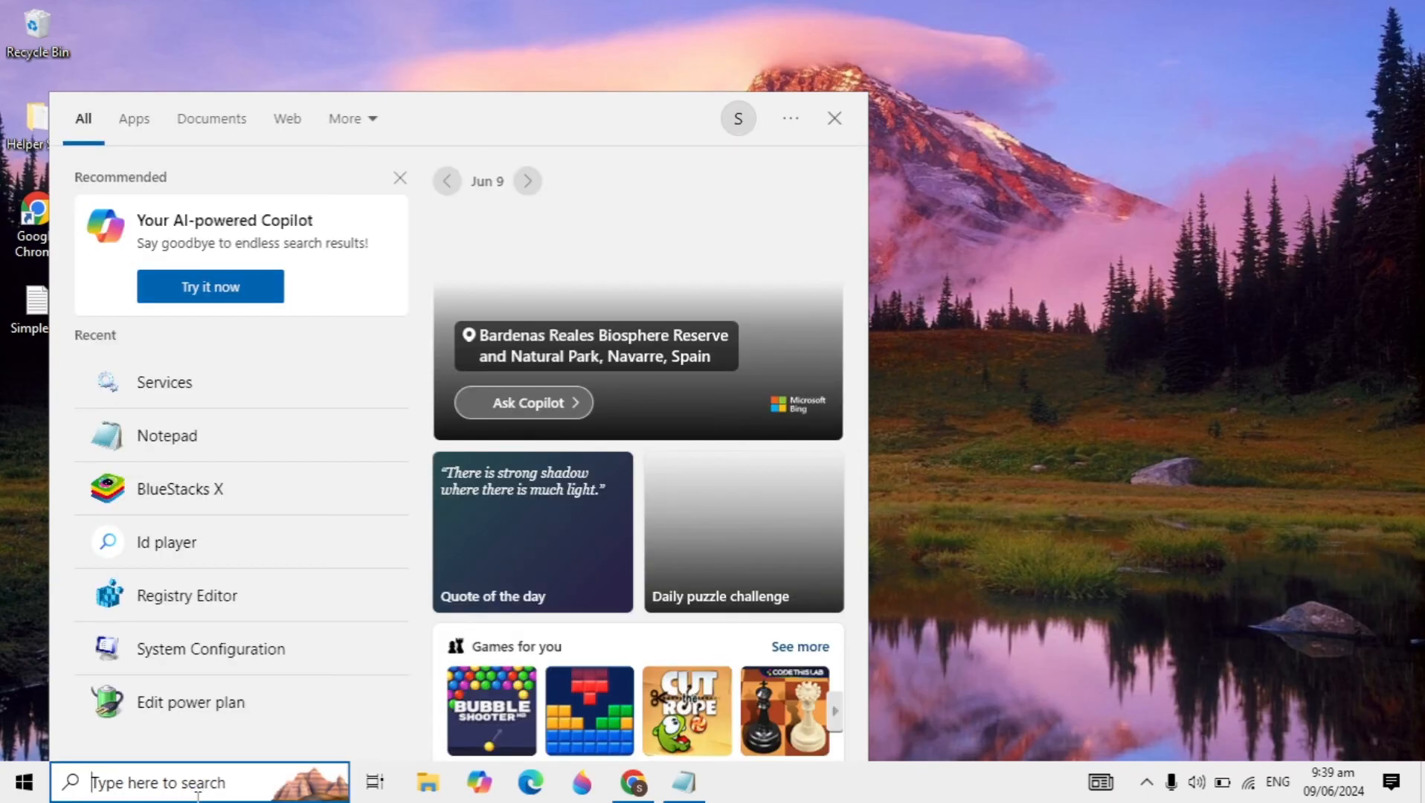
Search 'blender 4.1' to bring up Blender 4.1 as the best match
{"action": "type", "text": "blender 4.1"}
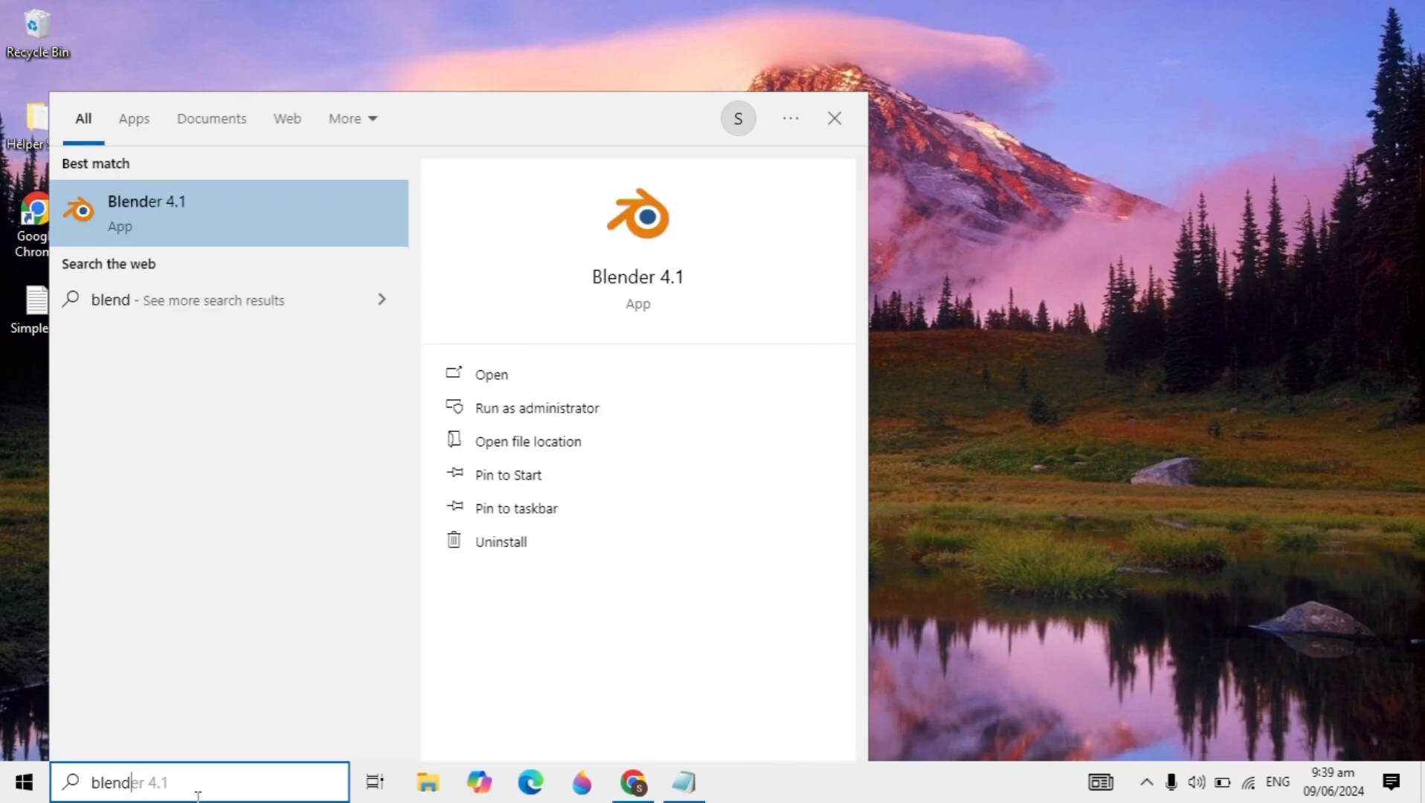